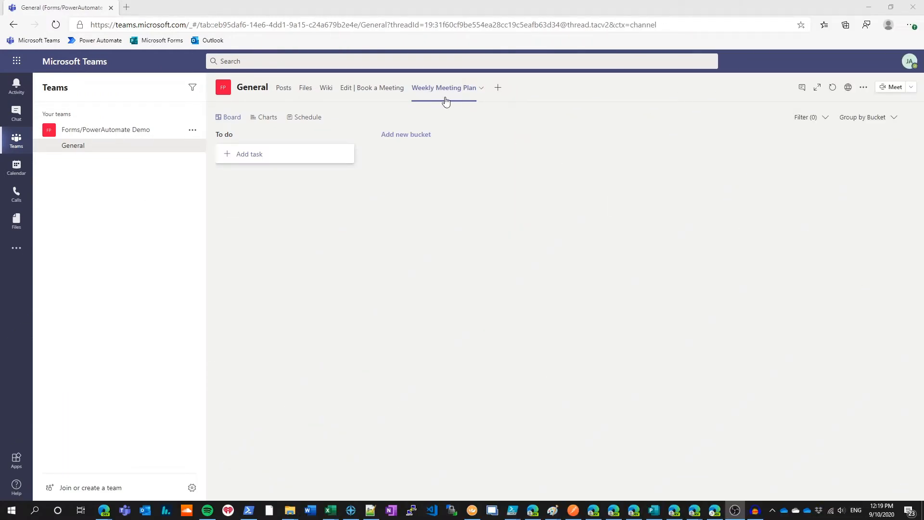
mouse_move(462, 92)
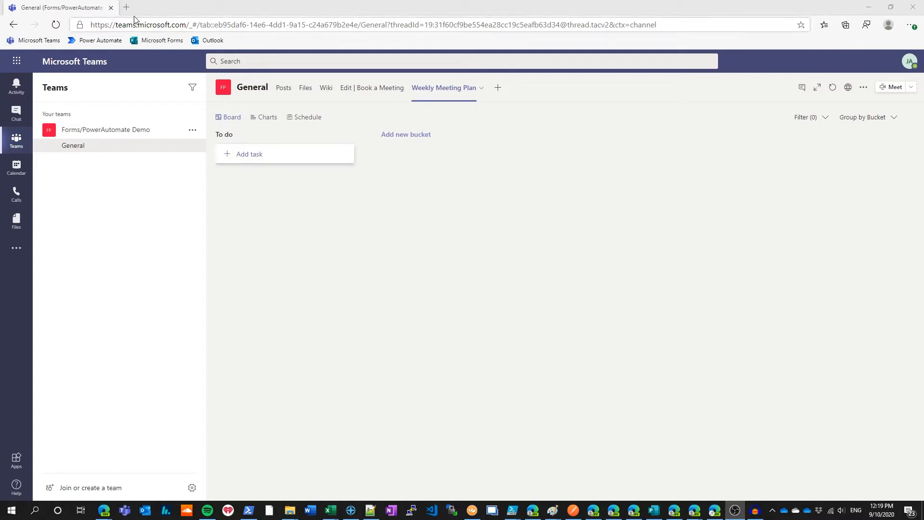
Open Power Automate and start a new automated flow in the blank designer
left_click(100, 41)
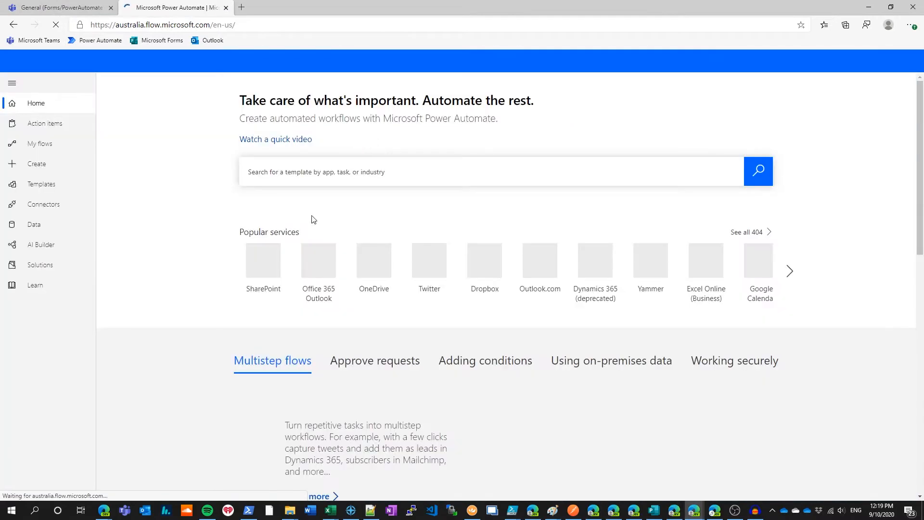
left_click(36, 164)
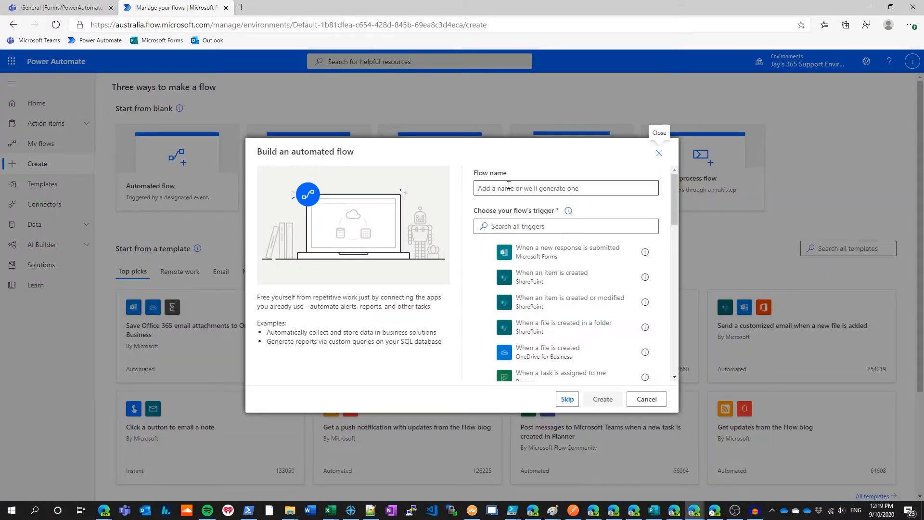
type("Week")
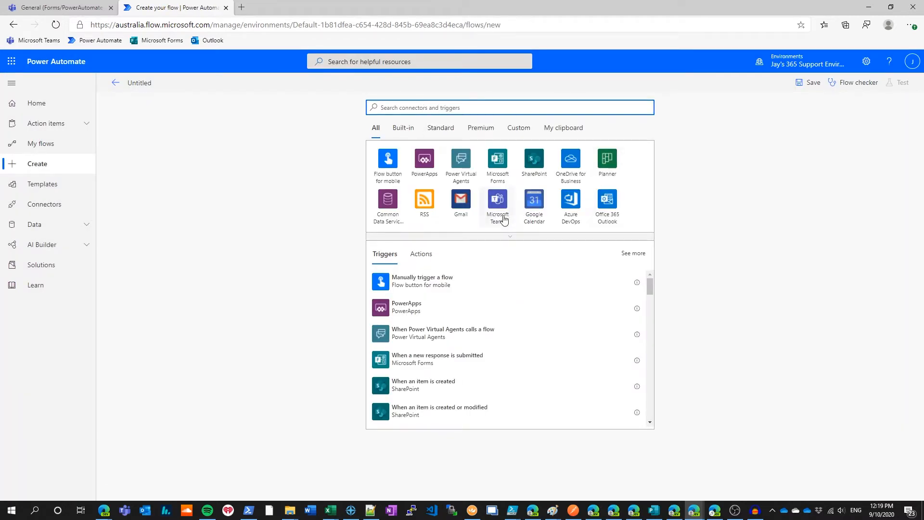
Add a Recurrence trigger running weekly on Monday at 8:00, Sydney time zone
left_click(403, 127)
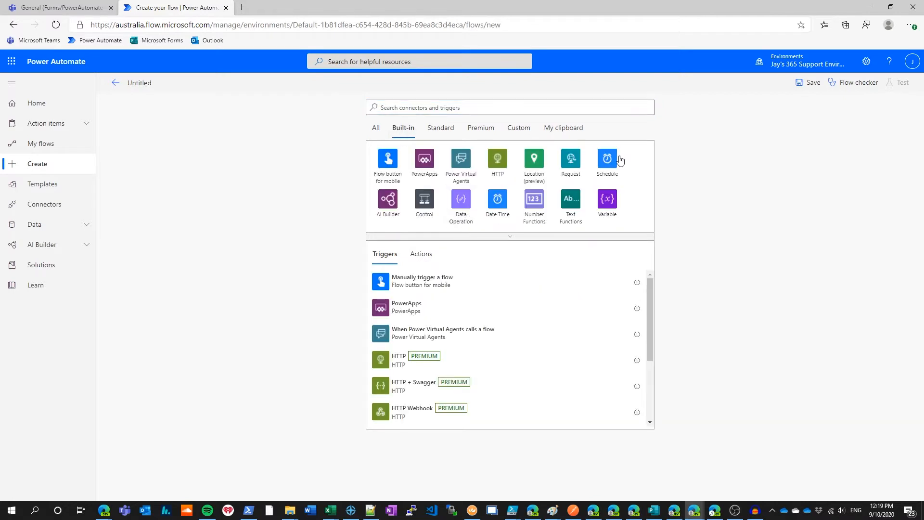
left_click(608, 158)
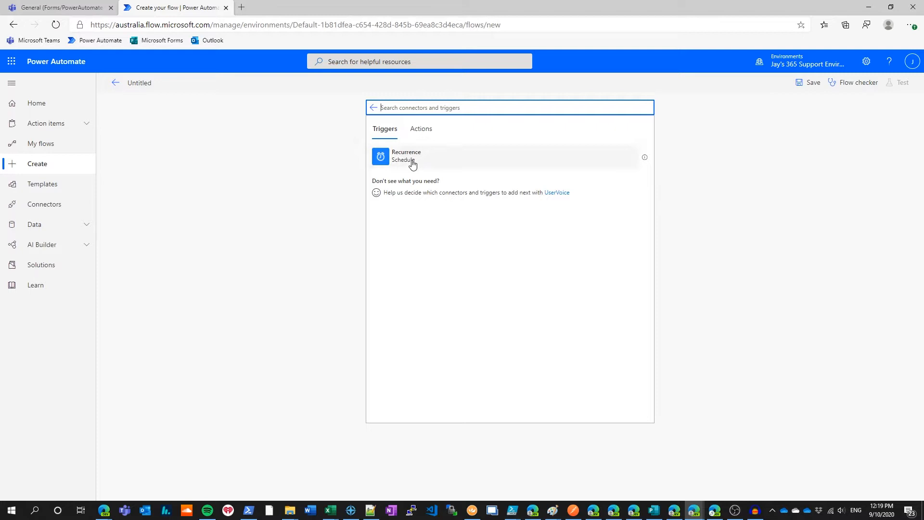
left_click(407, 156)
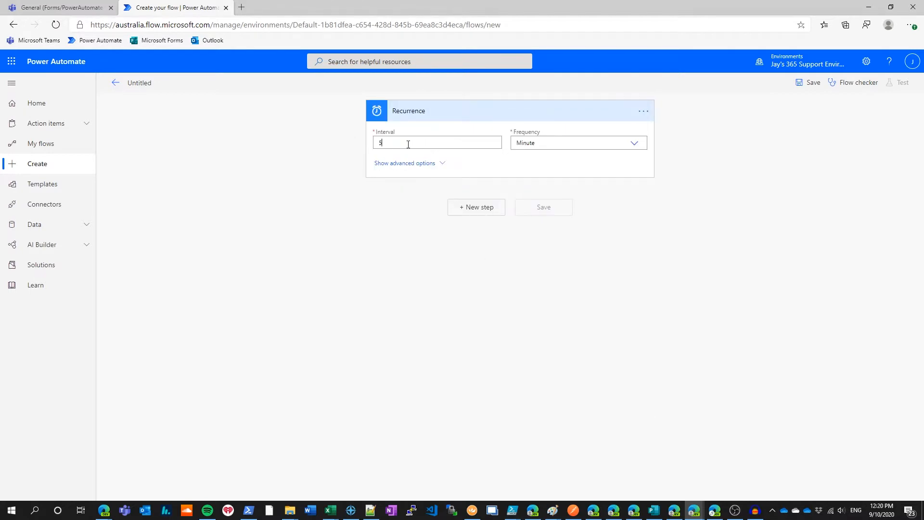
left_click(579, 142)
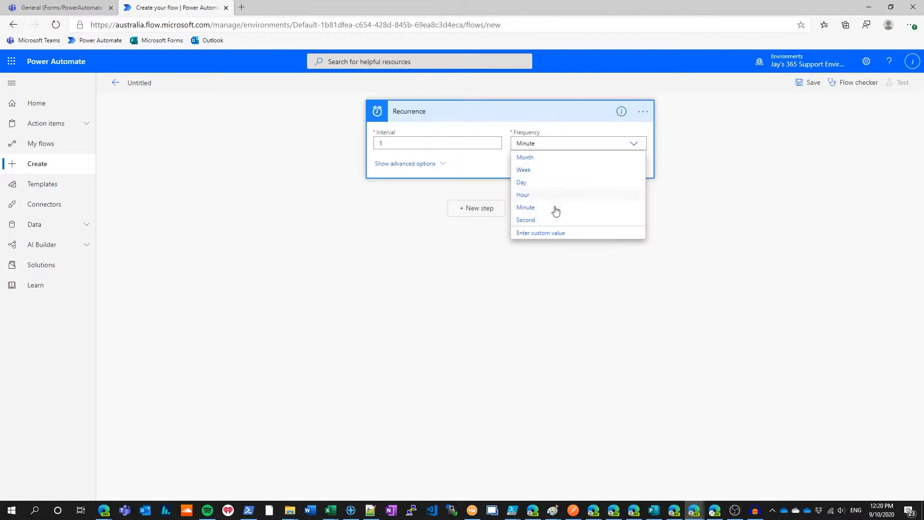
left_click(524, 169)
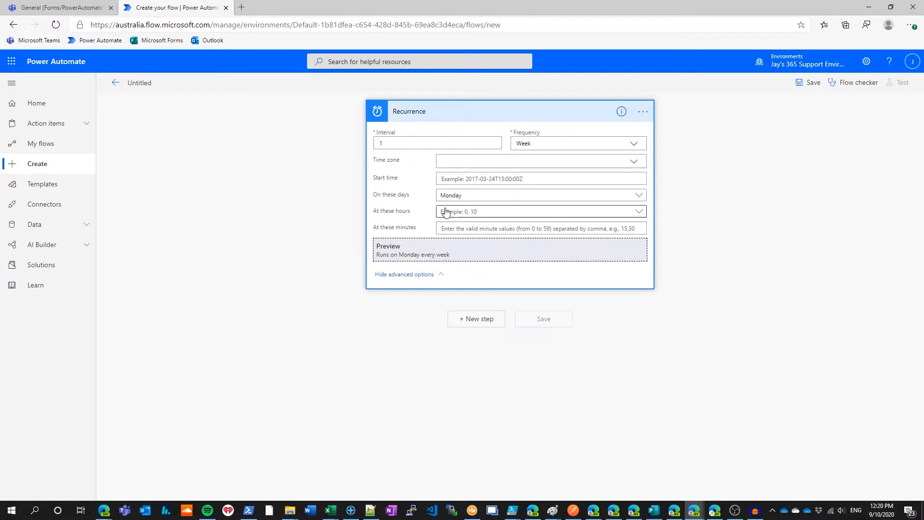
type("8")
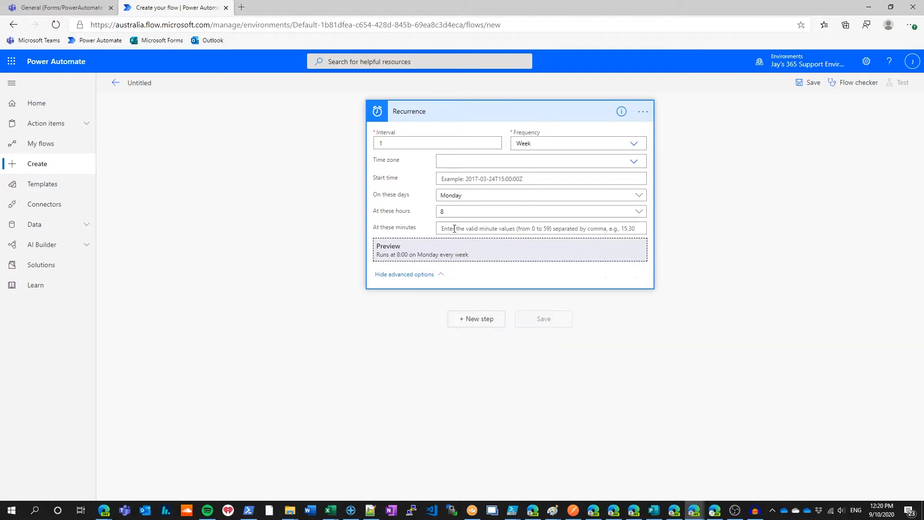
type("0")
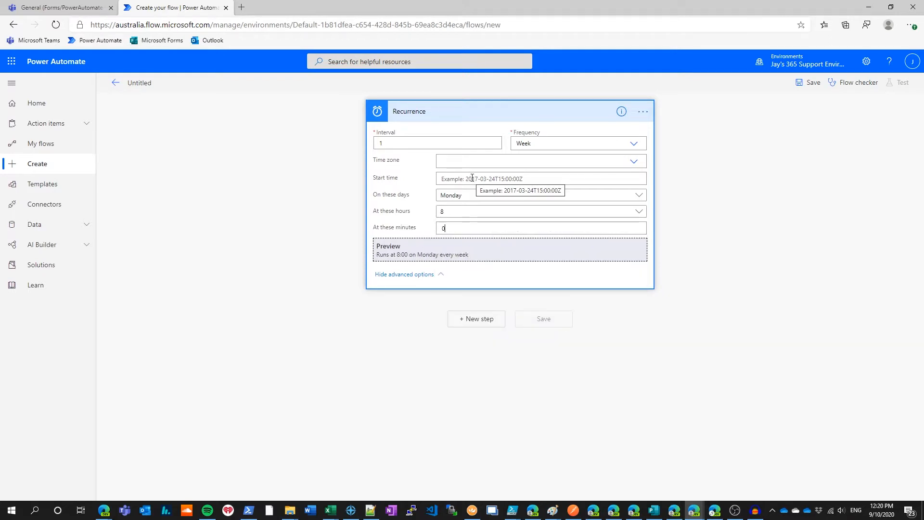
type("sy")
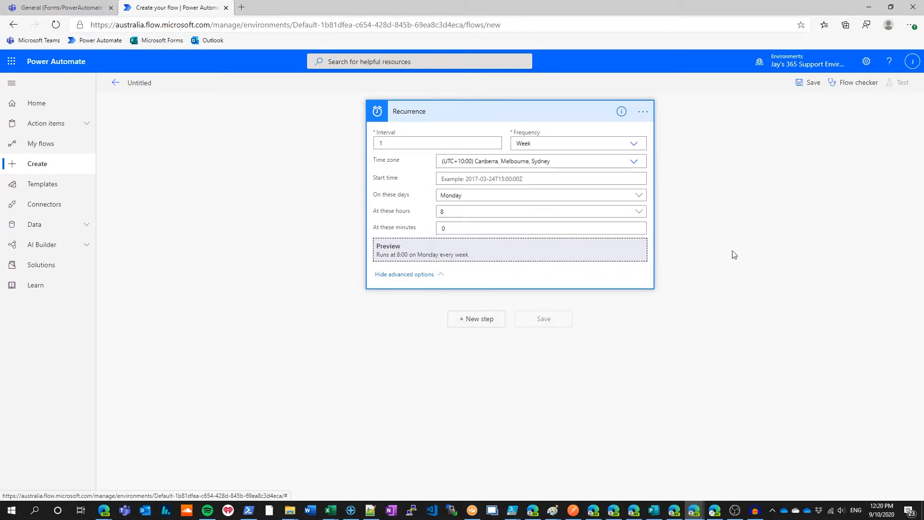
mouse_move(476, 318)
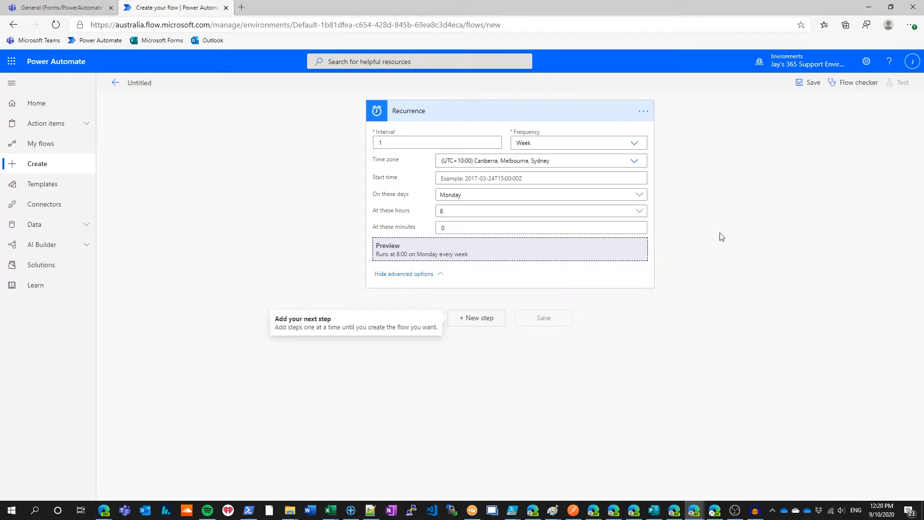
mouse_move(695, 235)
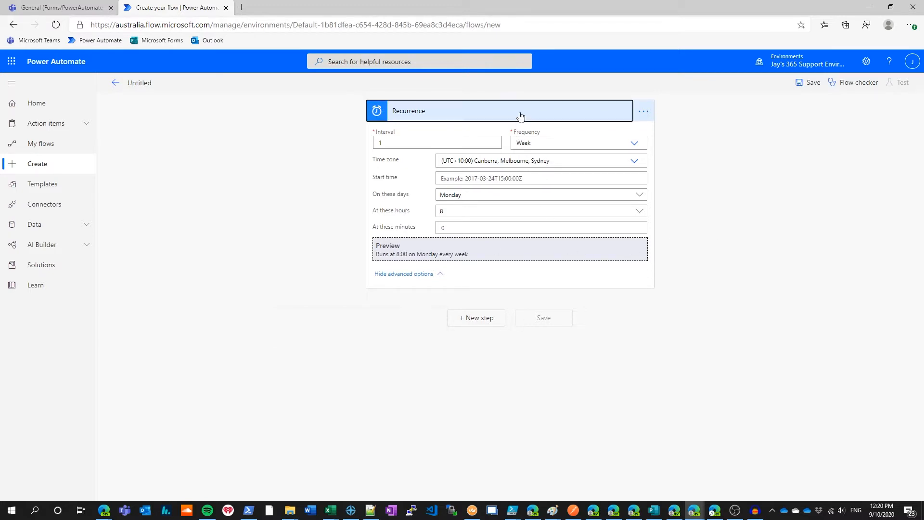
Add a Planner Create a task action in the Forms/PowerAutomate Demo group's To do bucket
left_click(521, 111)
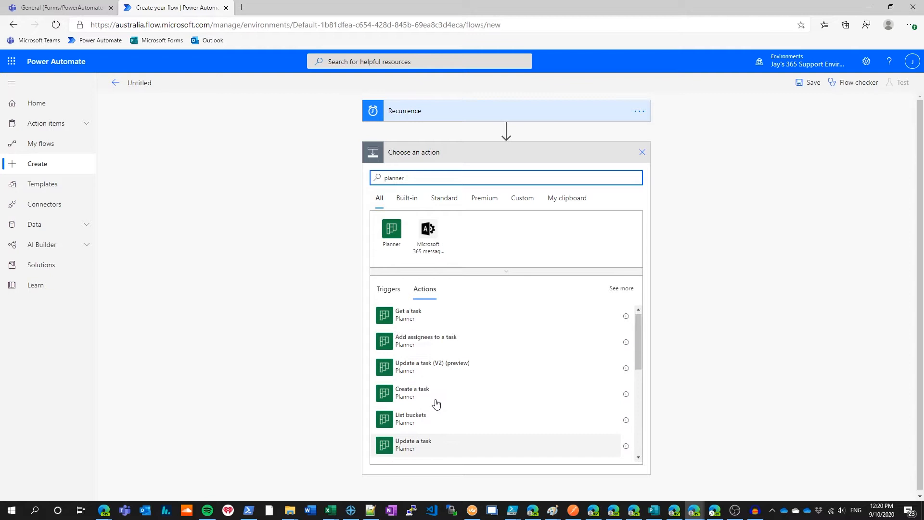
left_click(413, 393)
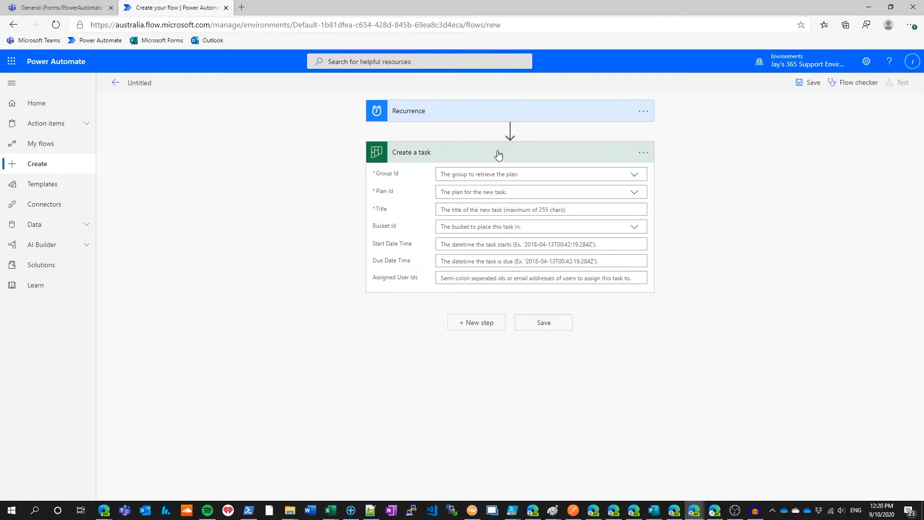
left_click(539, 174)
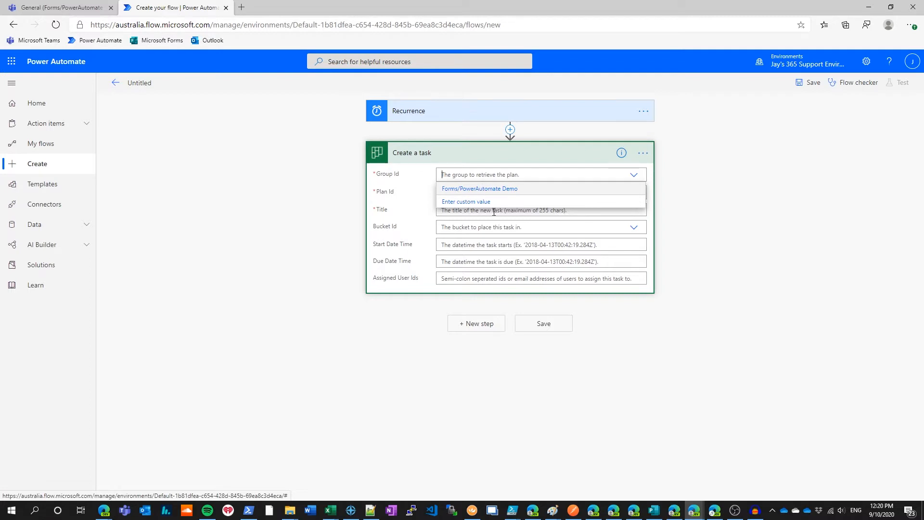
left_click(479, 188)
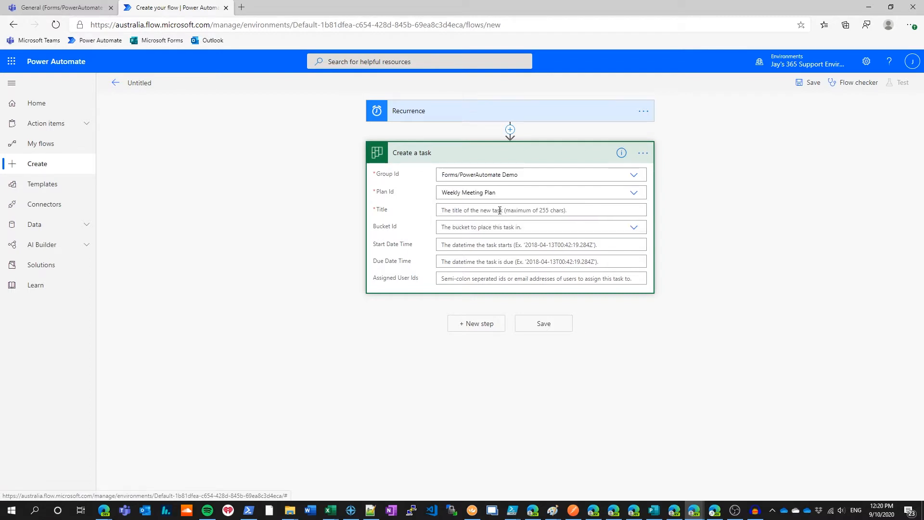
left_click(541, 210)
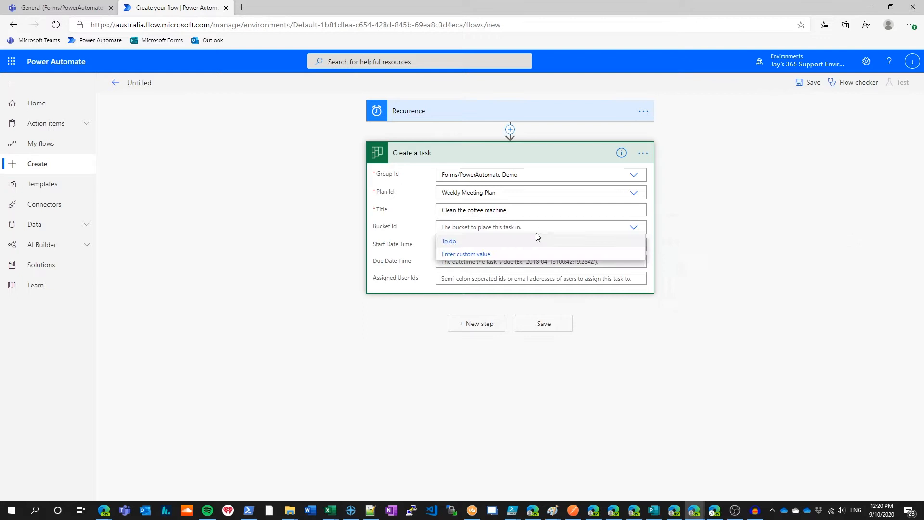
left_click(449, 241)
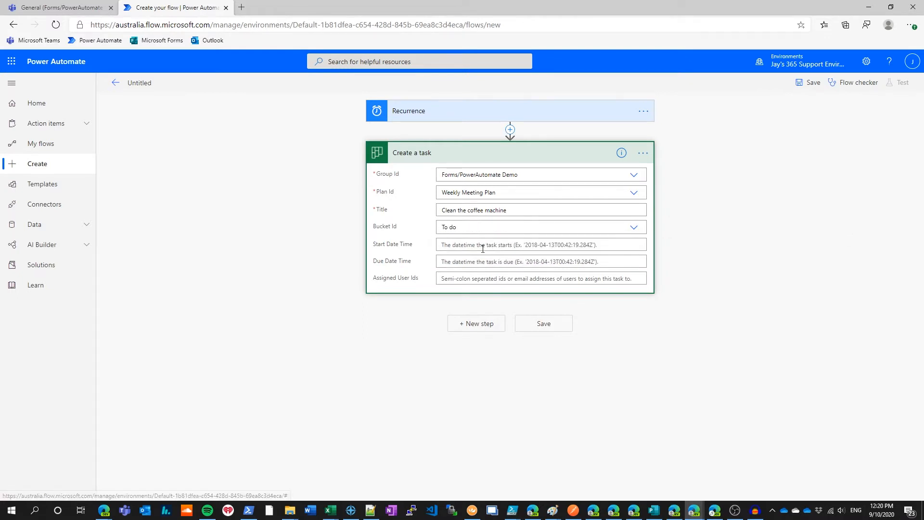
mouse_move(468, 261)
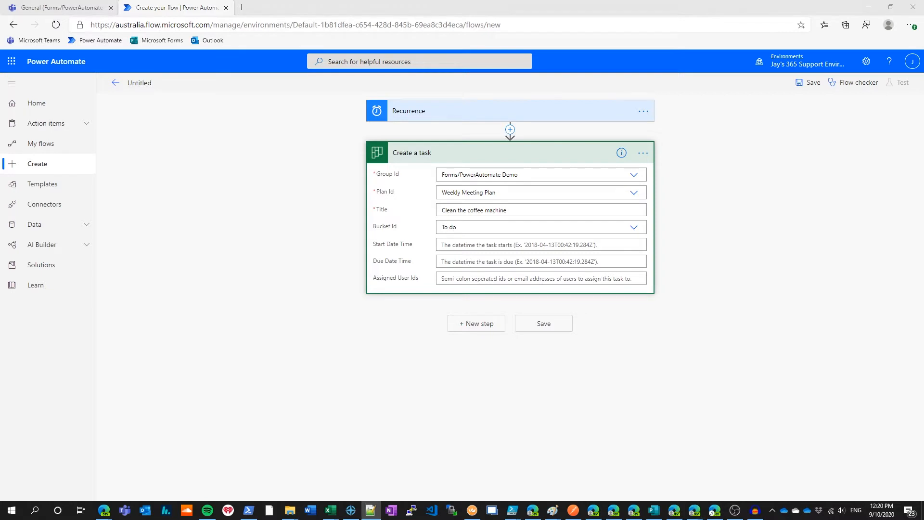
left_click(541, 278)
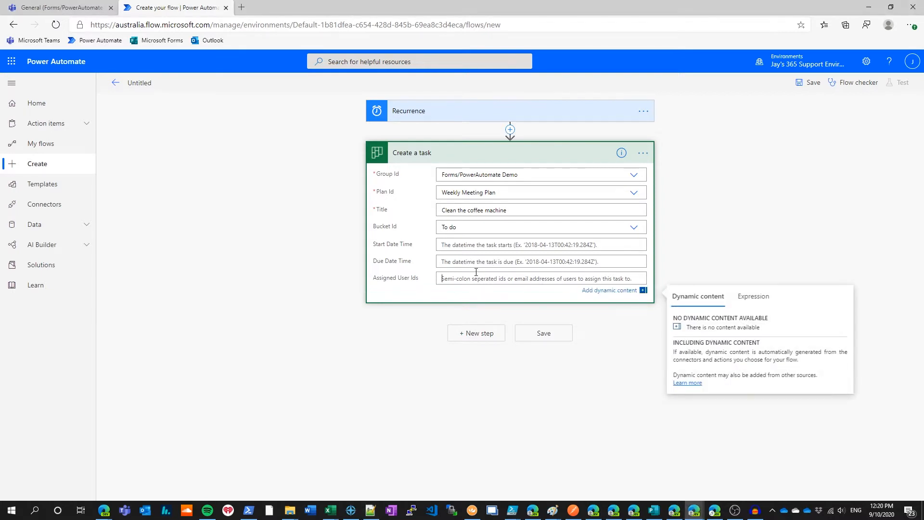
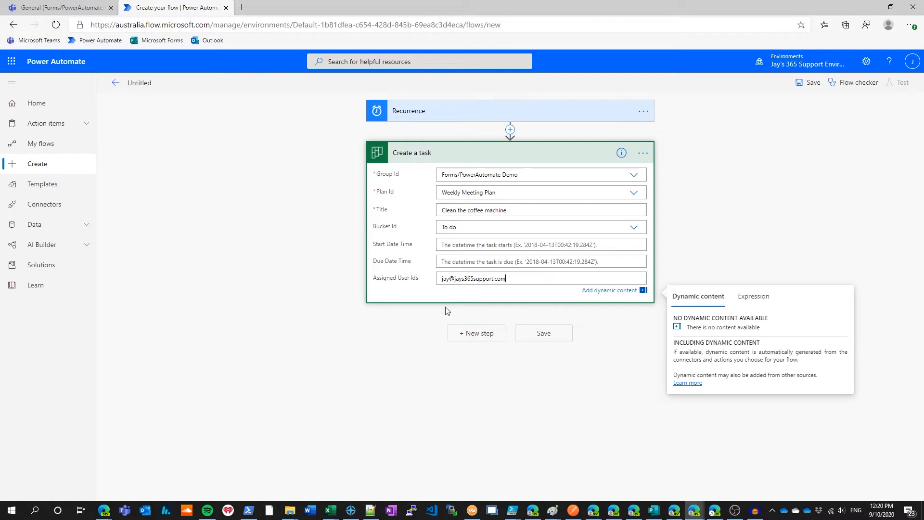
left_click(544, 322)
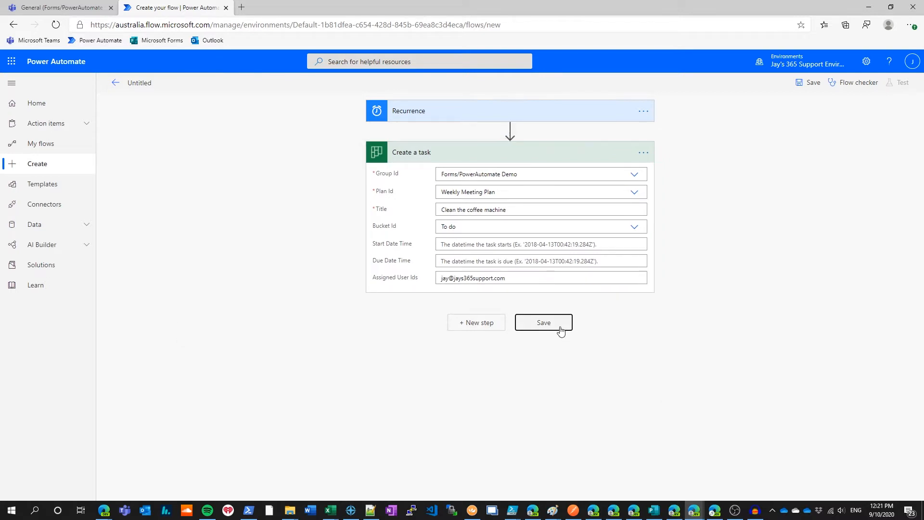
Save the flow and run a manually triggered test
left_click(543, 323)
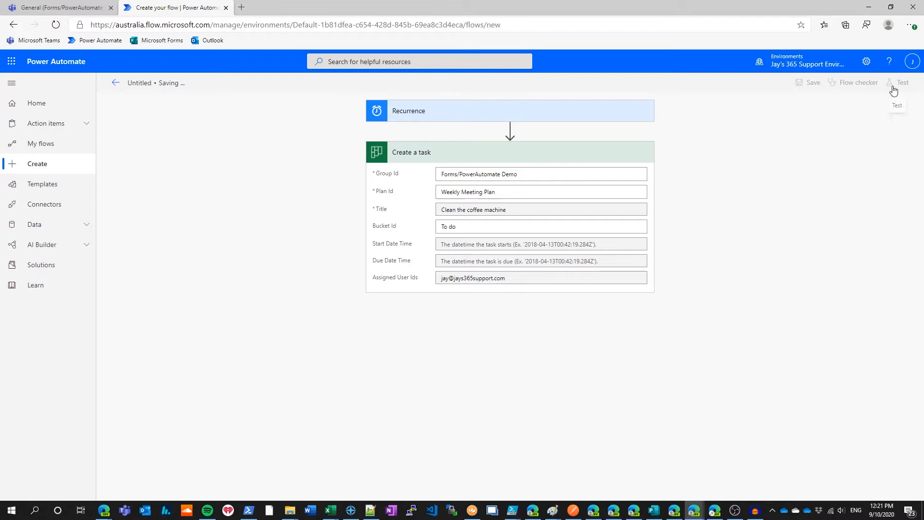
left_click(903, 82)
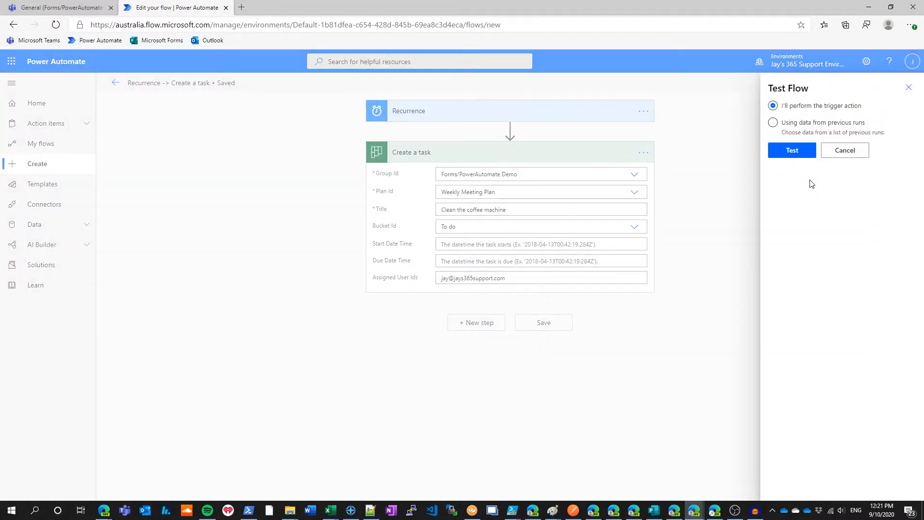
left_click(793, 151)
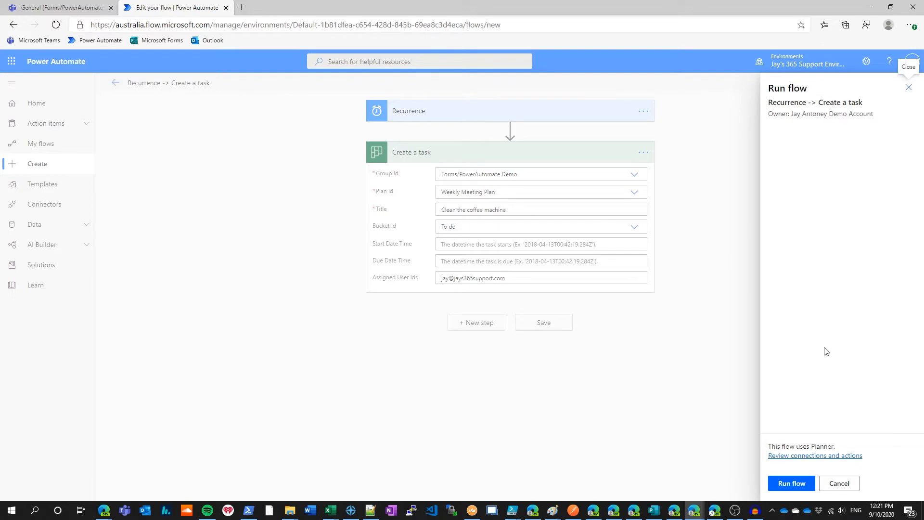
left_click(792, 483)
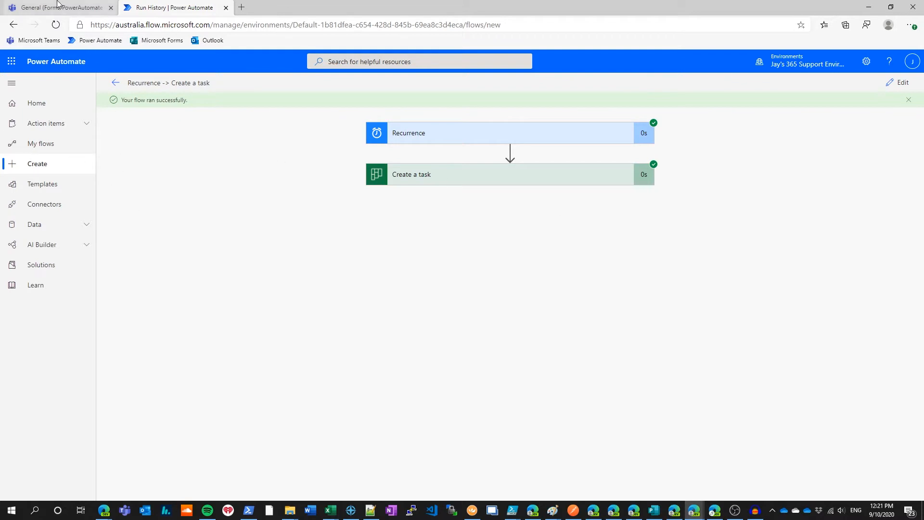
left_click(49, 7)
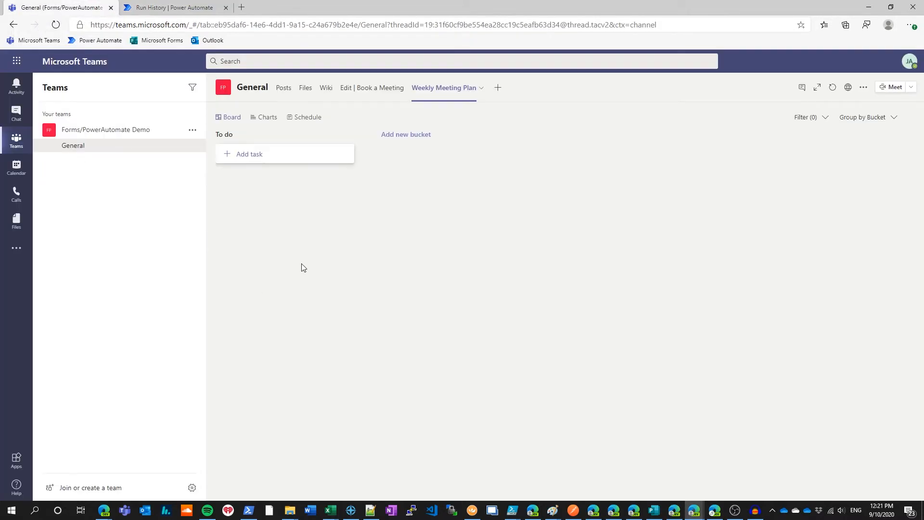
mouse_move(833, 87)
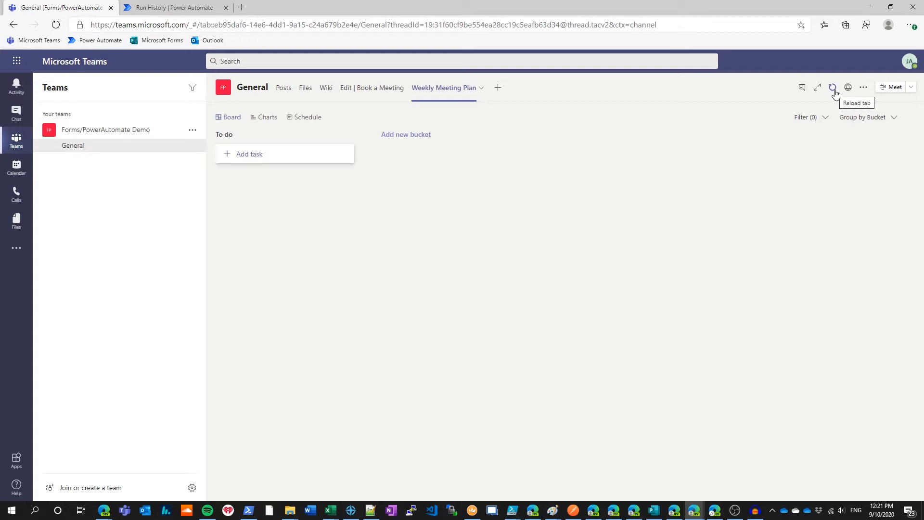
Reload the Weekly Meeting Plan, delete the duplicate coffee-machine task, and review the remaining one
left_click(833, 87)
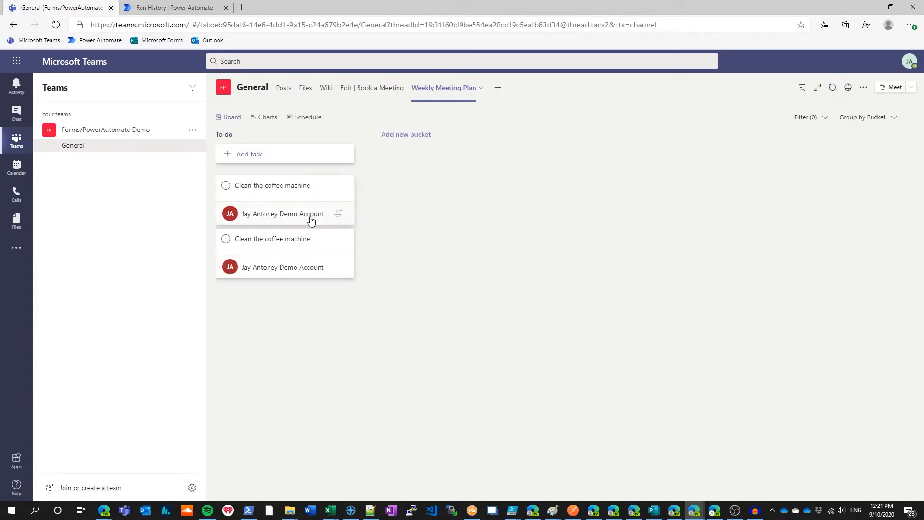
left_click(344, 185)
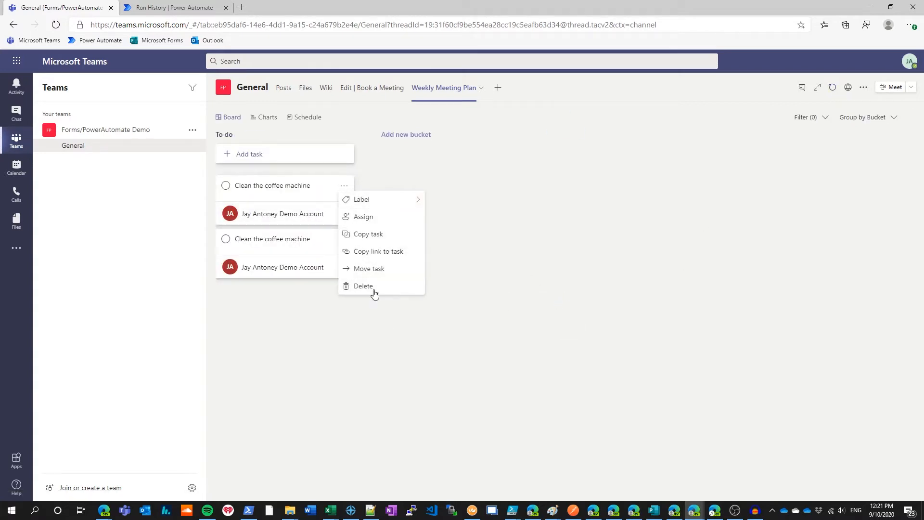
left_click(363, 286)
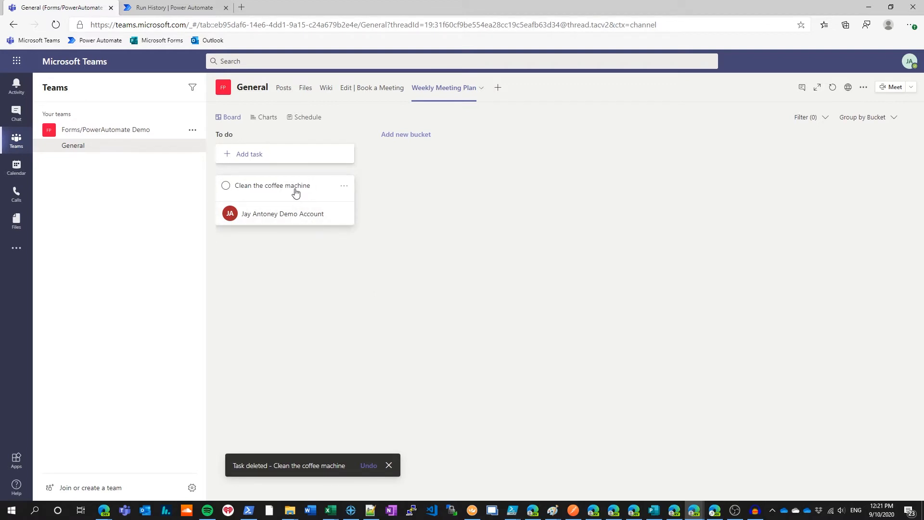
left_click(273, 185)
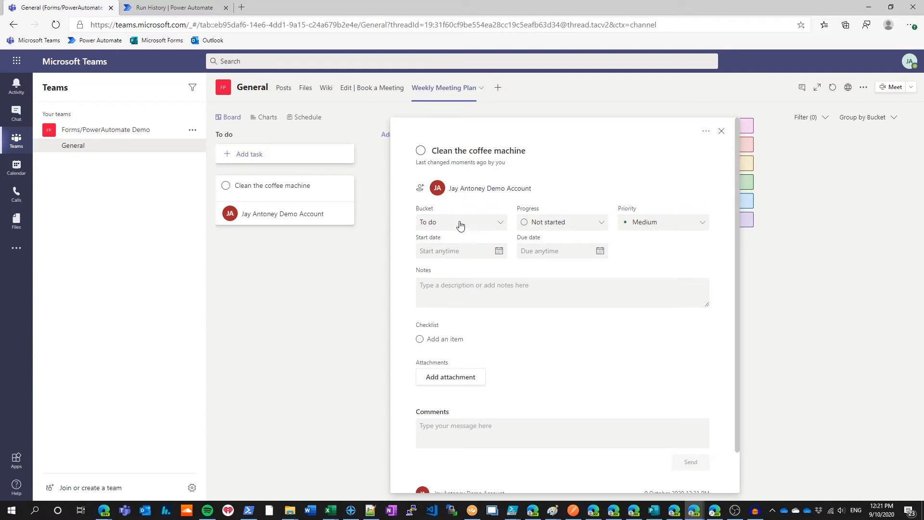
mouse_move(468, 265)
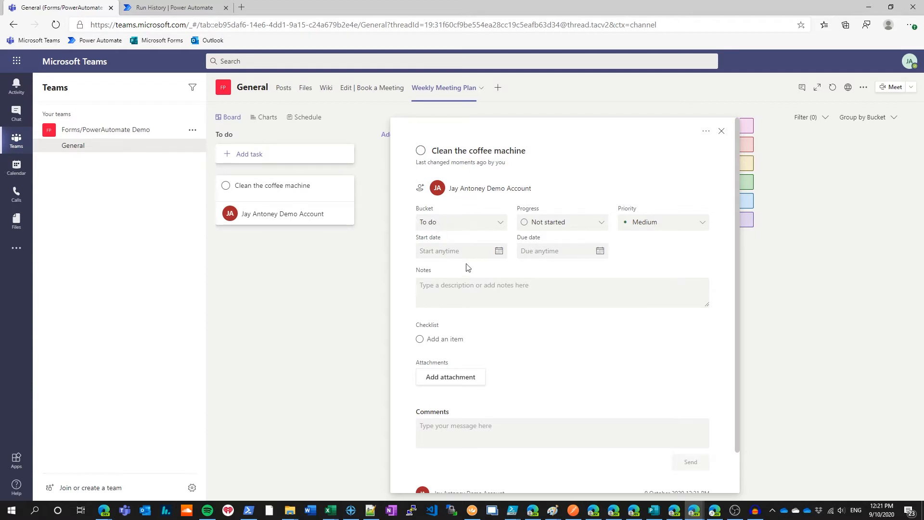
mouse_move(730, 173)
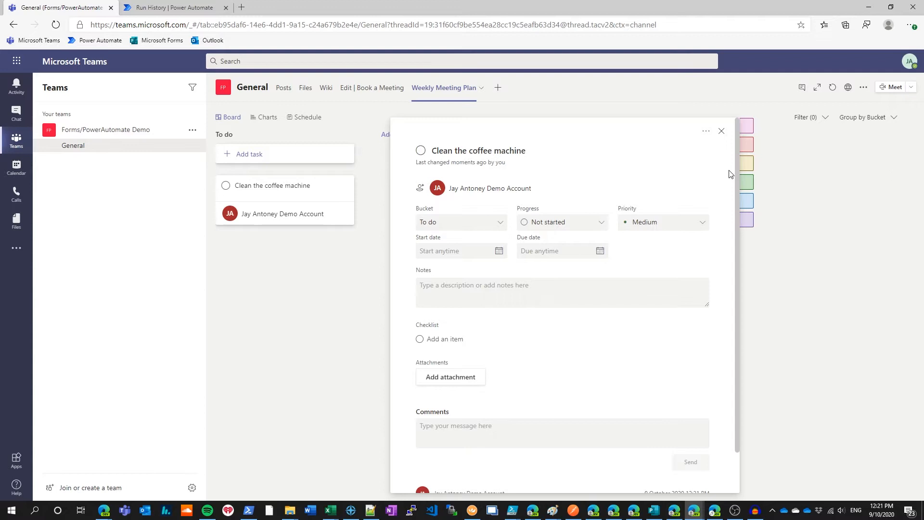
left_click(344, 185)
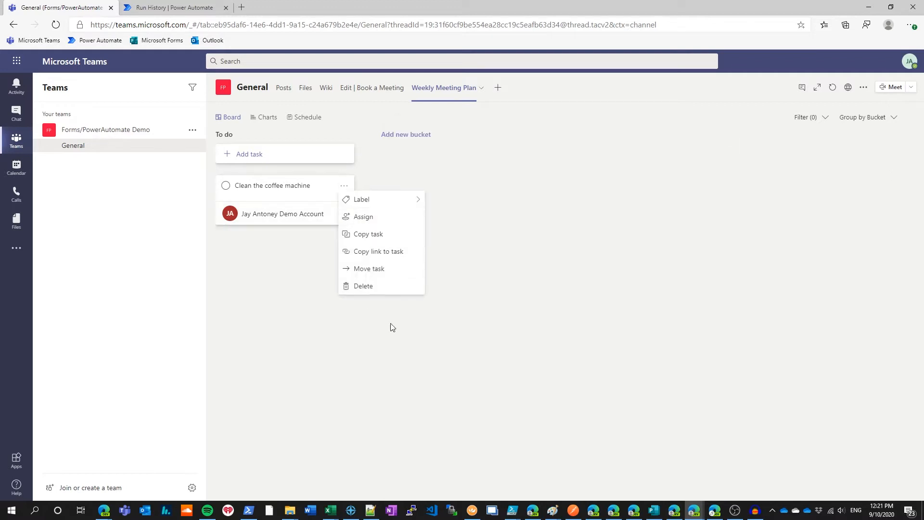
left_click(173, 7)
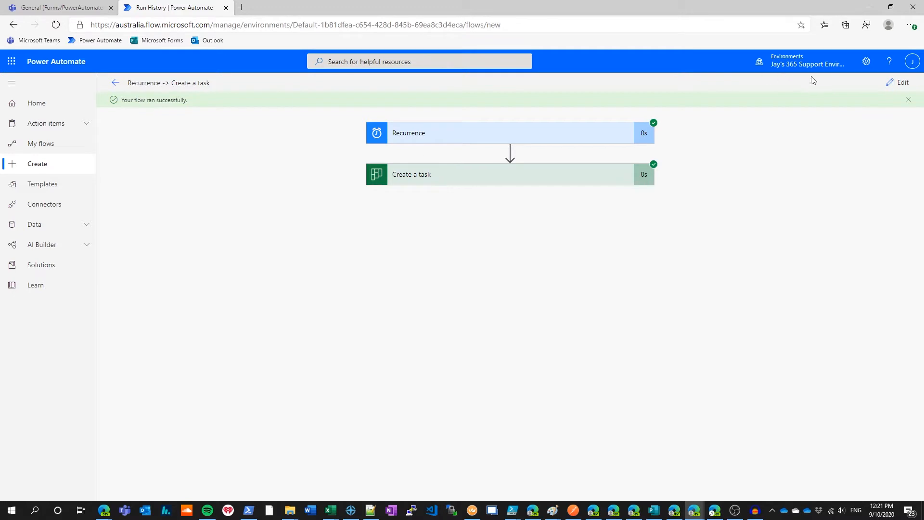
Put the flow back in edit mode and select the task's Due Date Time field
left_click(902, 82)
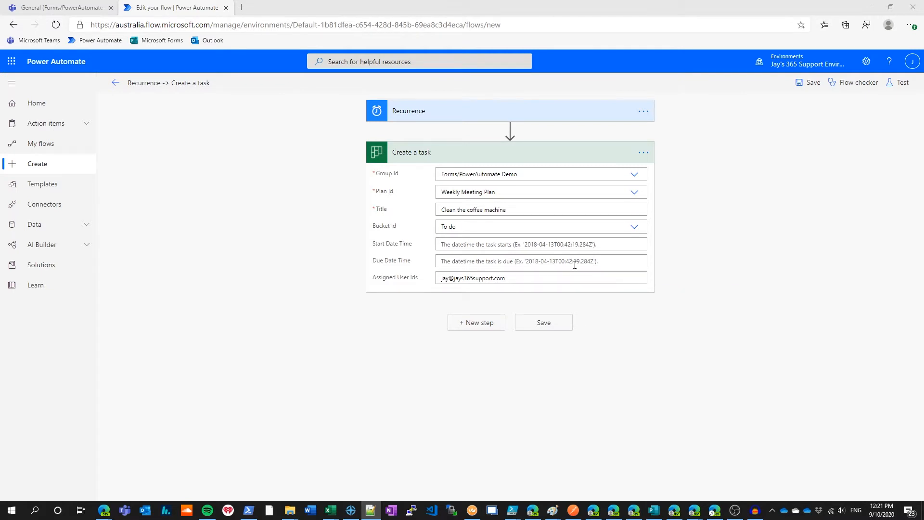
mouse_move(531, 264)
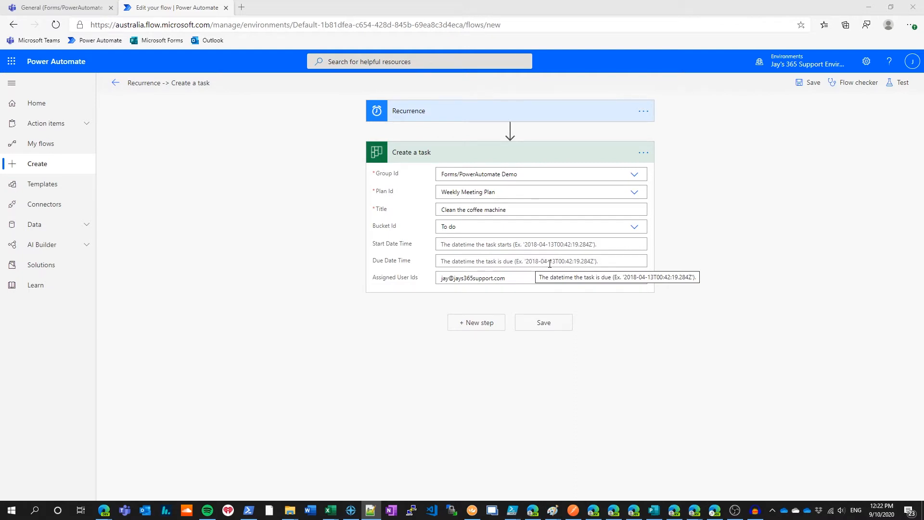
left_click(542, 261)
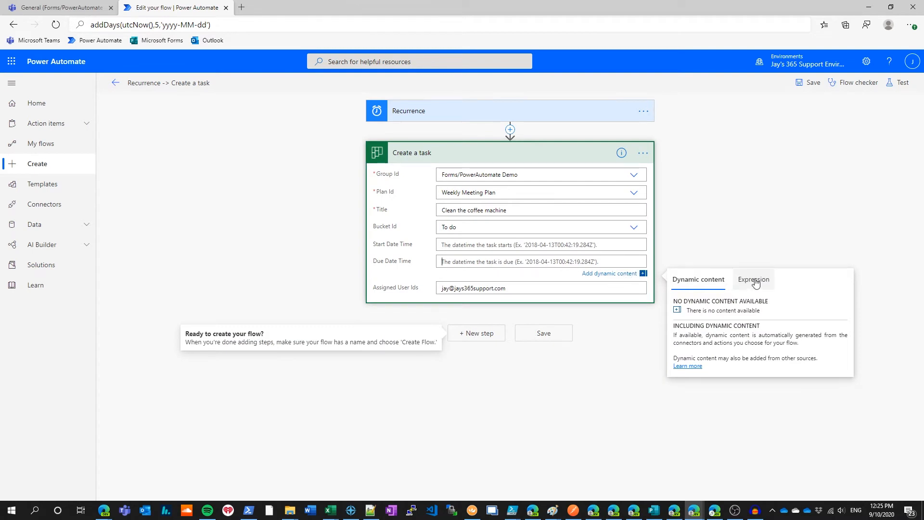
Set Due Date Time to addDays(utcNow(),5,'yyyy-MM-dd') and save the flow
left_click(754, 280)
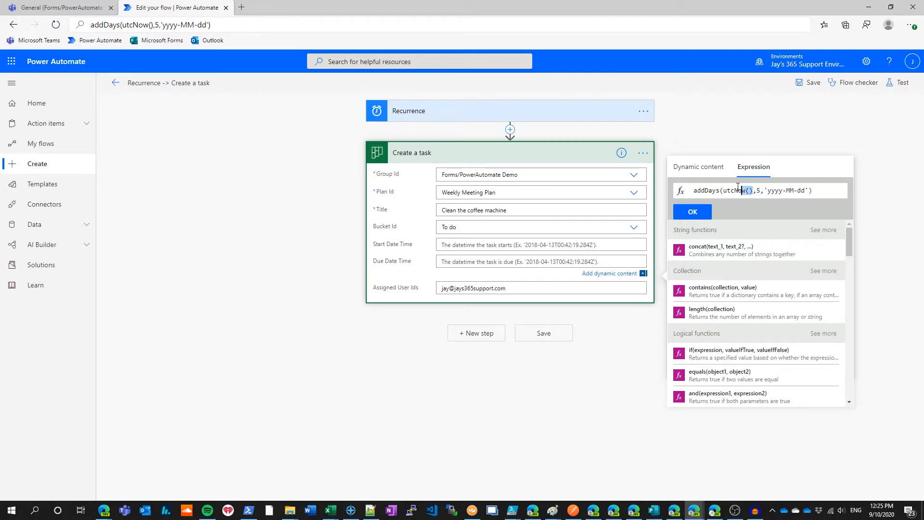
double_click(734, 190)
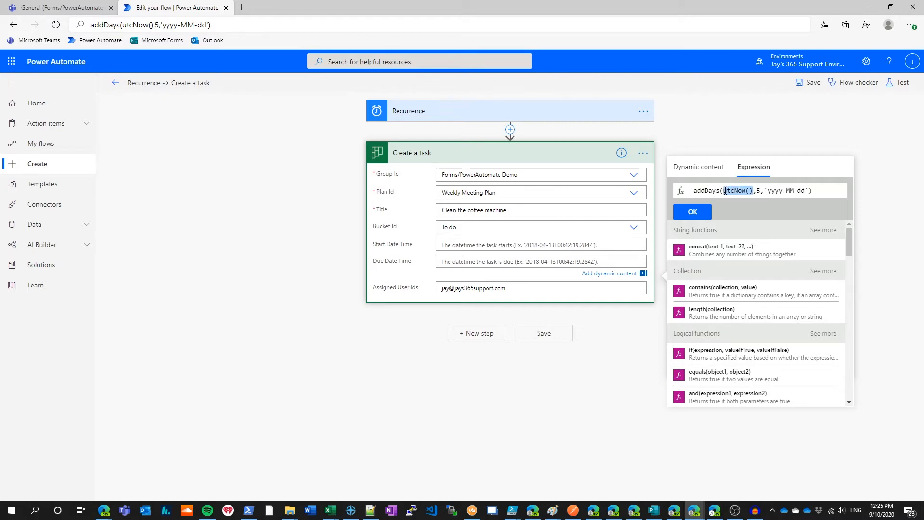
left_click(708, 191)
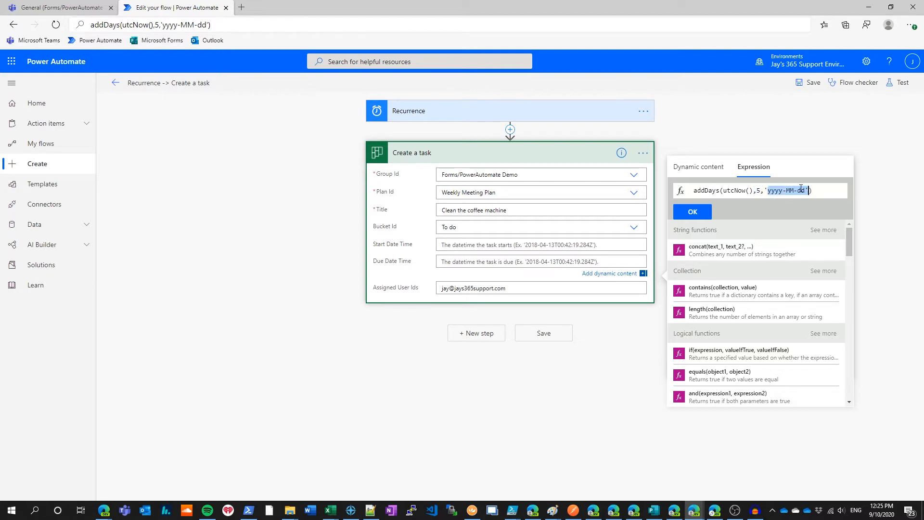
left_click(793, 191)
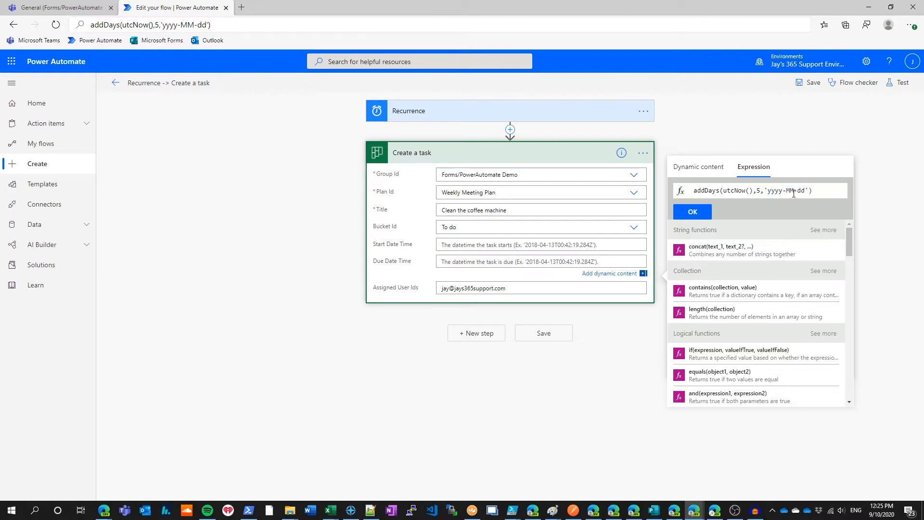
mouse_move(805, 199)
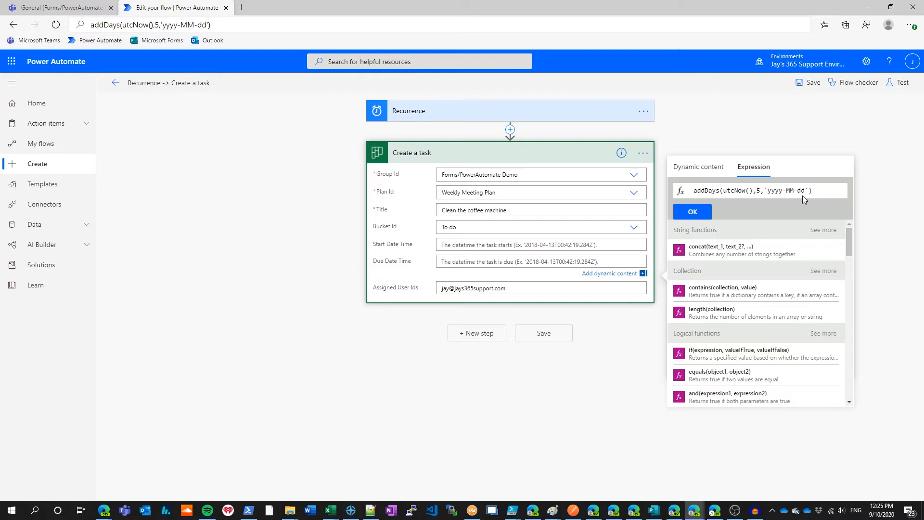
triple_click(752, 190)
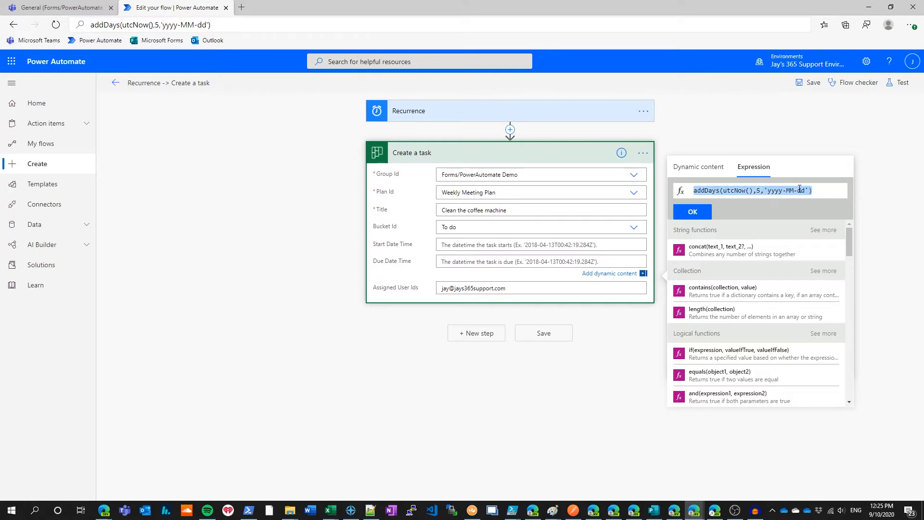
left_click(693, 212)
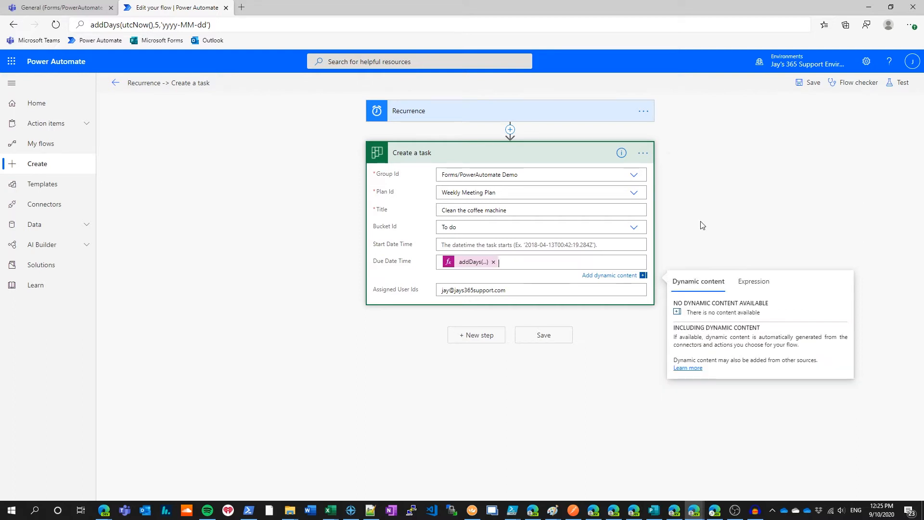
left_click(538, 163)
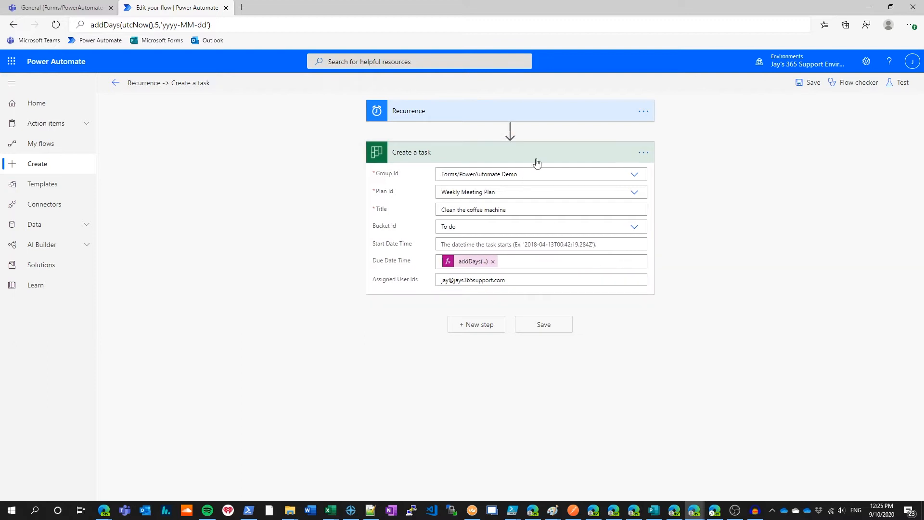
left_click(544, 324)
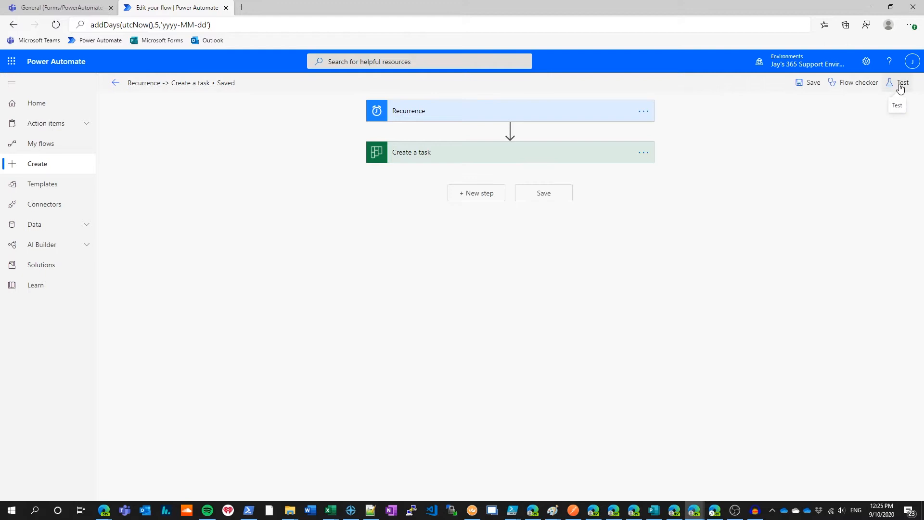
Test-run the updated flow manually
left_click(897, 83)
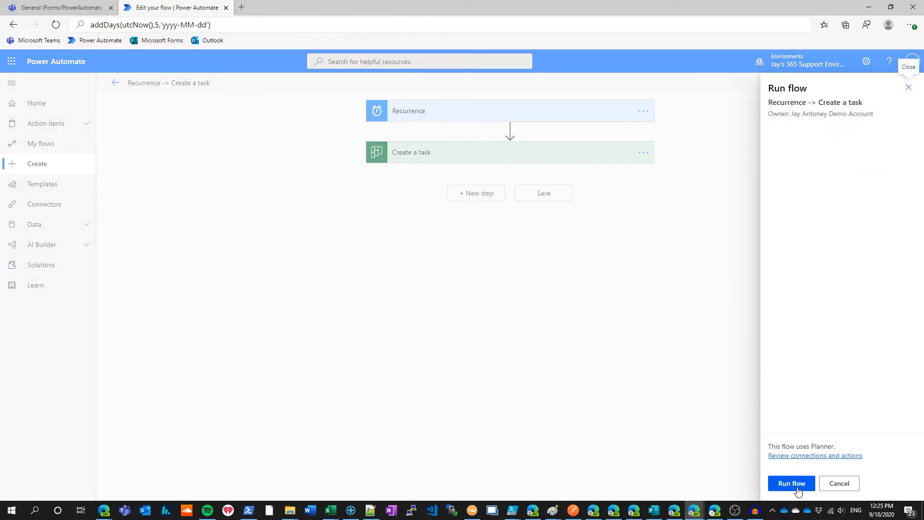
left_click(791, 483)
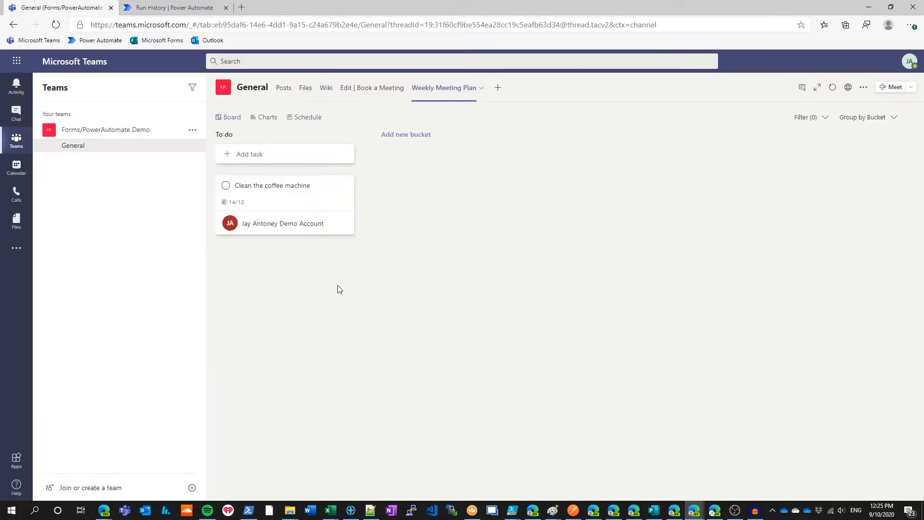
Confirm the Clean the coffee machine task in Teams is due 14/10/2020
left_click(272, 185)
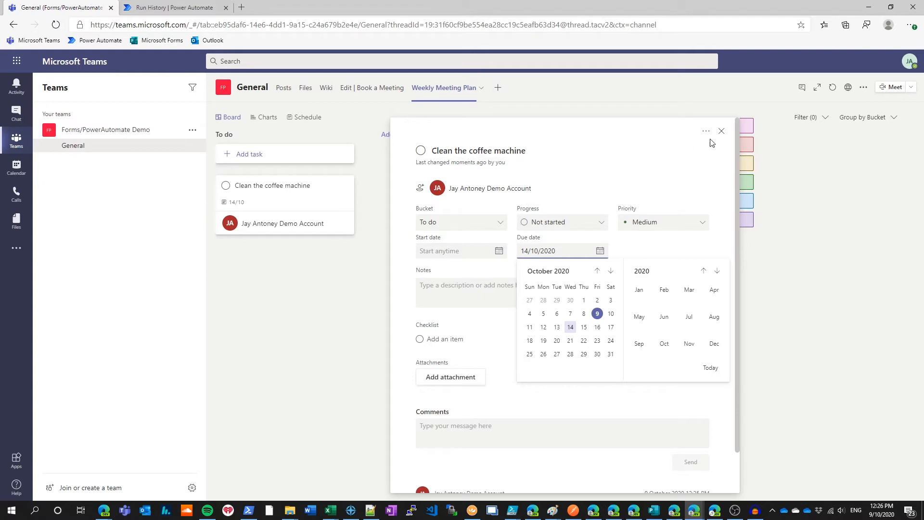
left_click(721, 131)
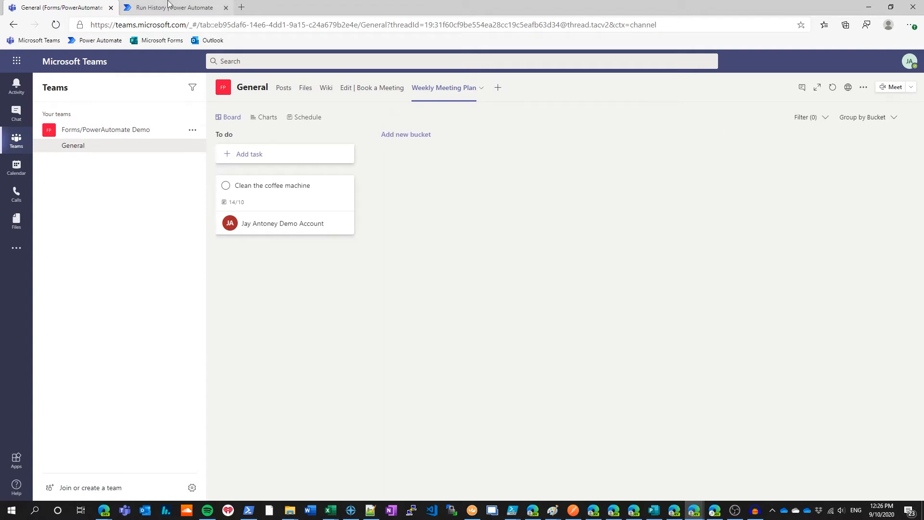
left_click(174, 7)
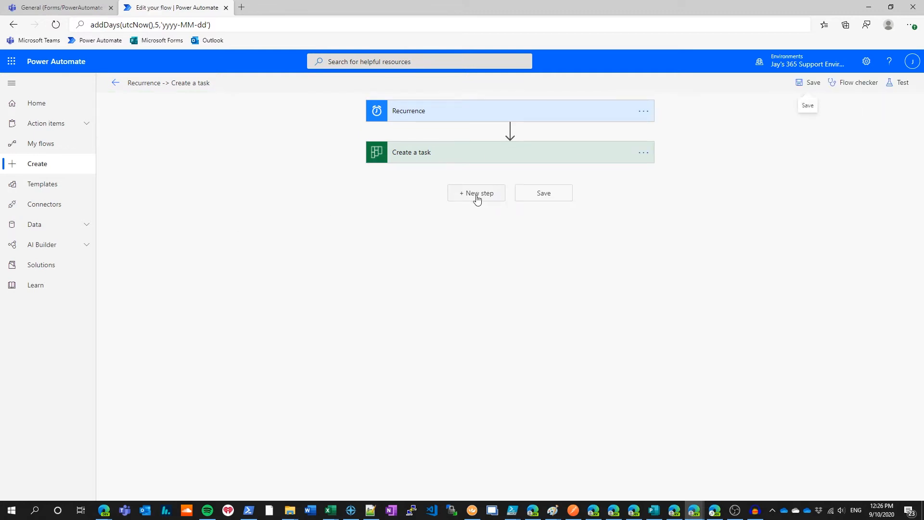
Add a Planner Update task details step using the created task's Id
left_click(476, 193)
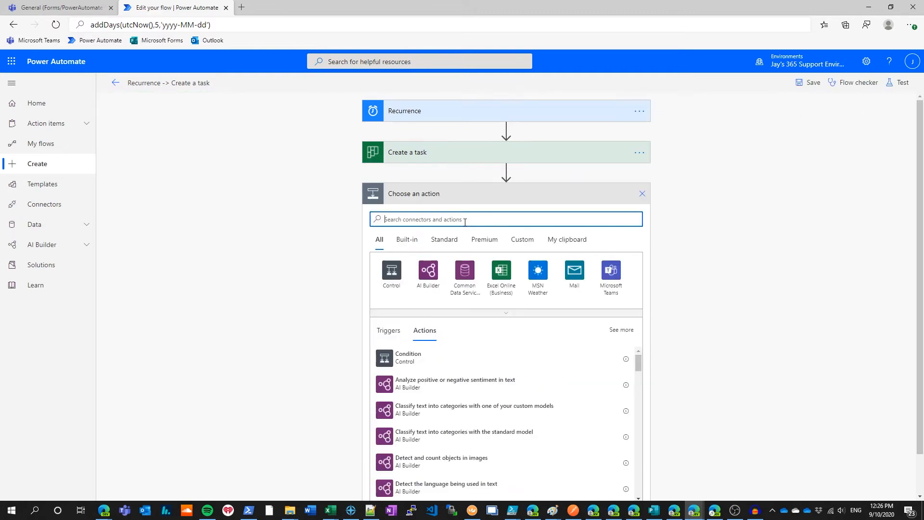
type("planner")
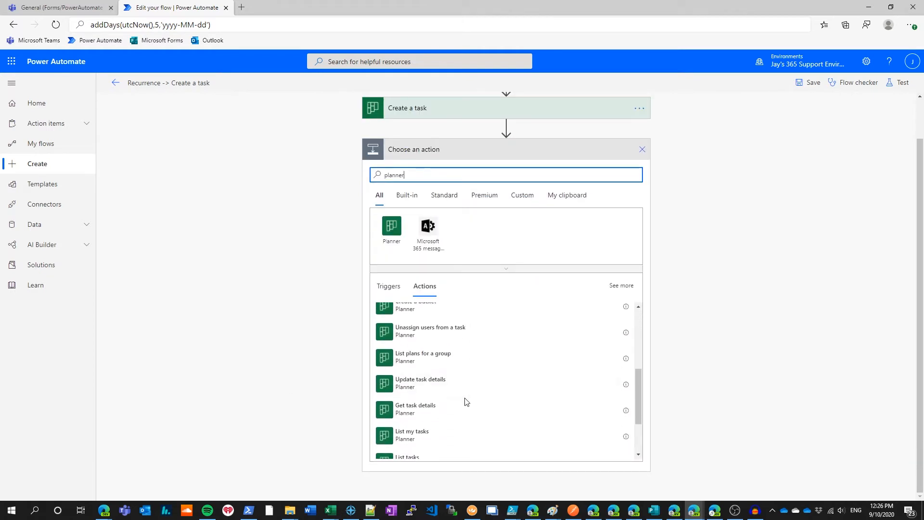
left_click(421, 383)
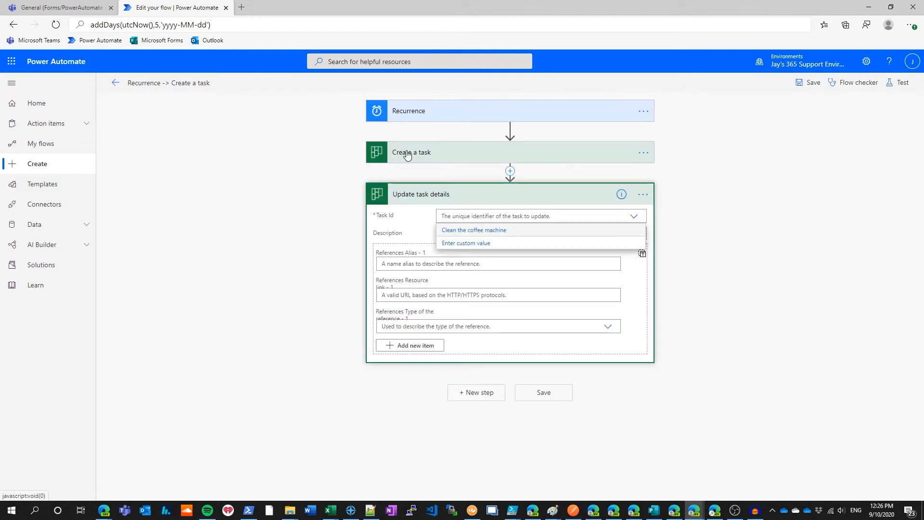
mouse_move(471, 154)
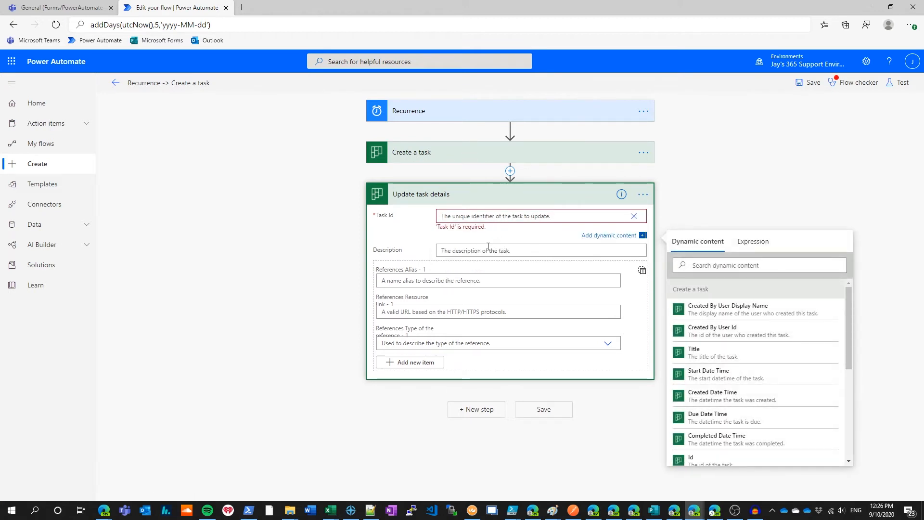
mouse_move(703, 340)
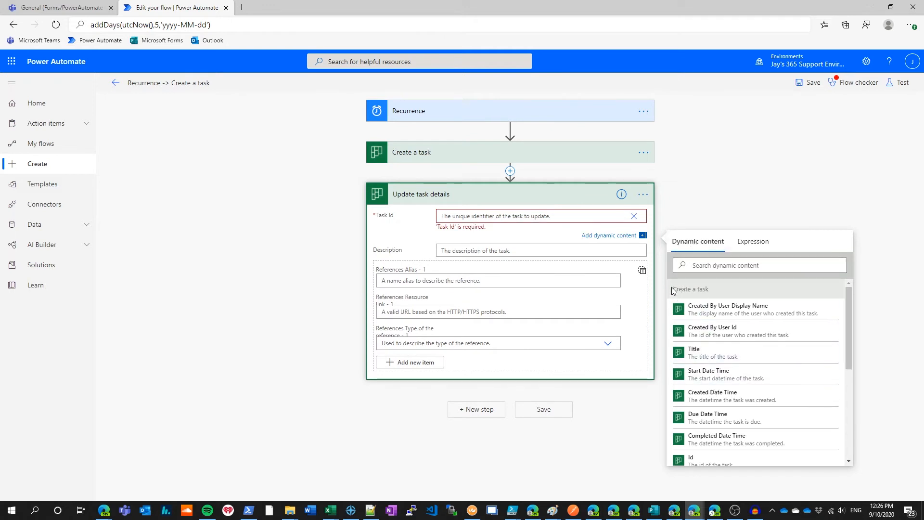
double_click(689, 289)
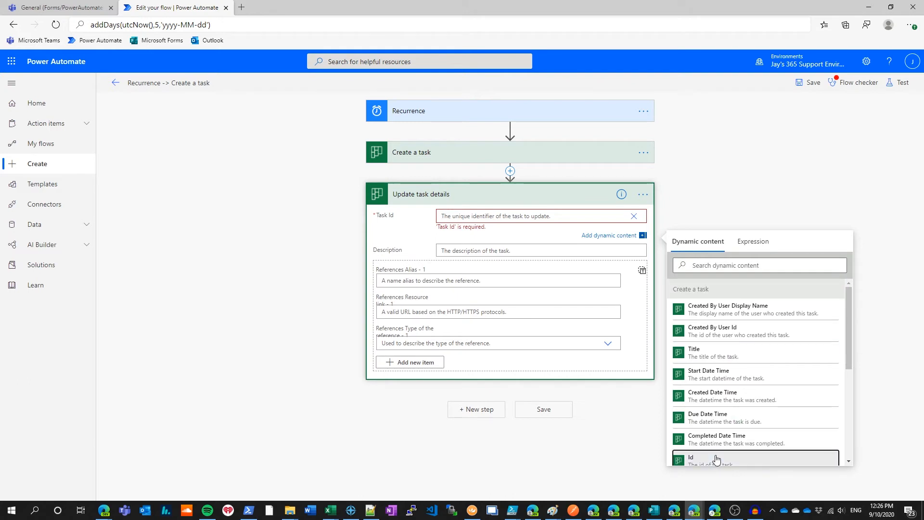
left_click(715, 458)
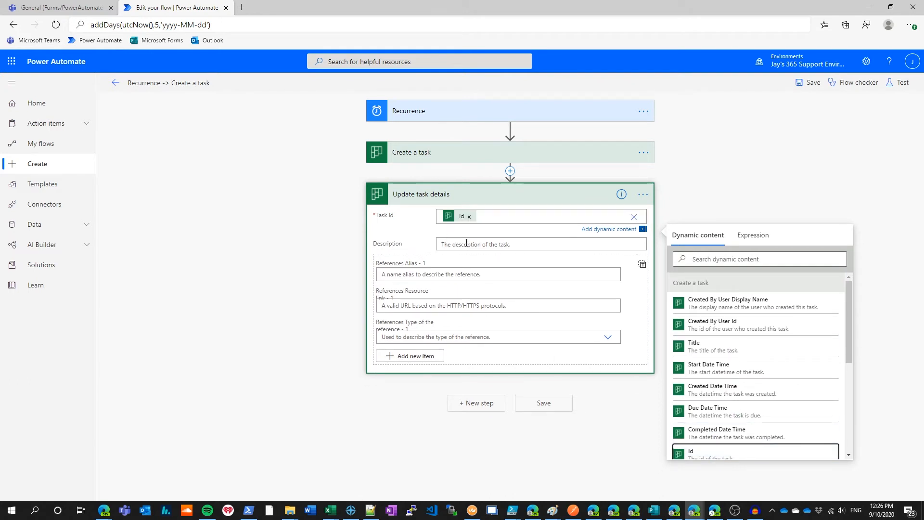
Set the description to 'Hey team, please clean the coffee machine and get some more milk and coffee'
left_click(487, 235)
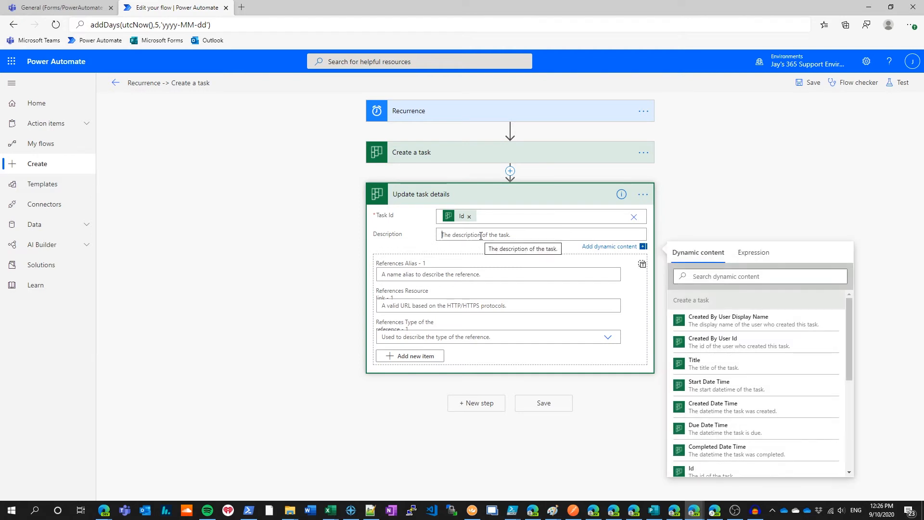
left_click(53, 8)
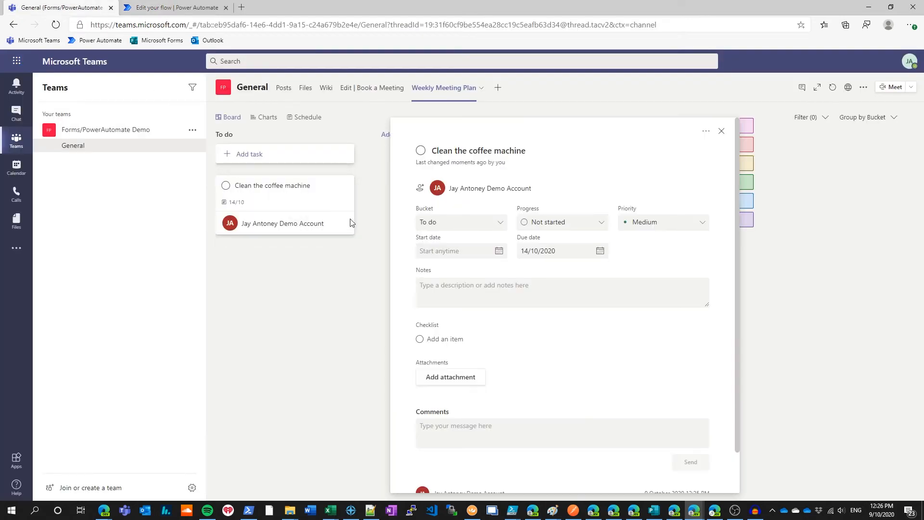
left_click(562, 291)
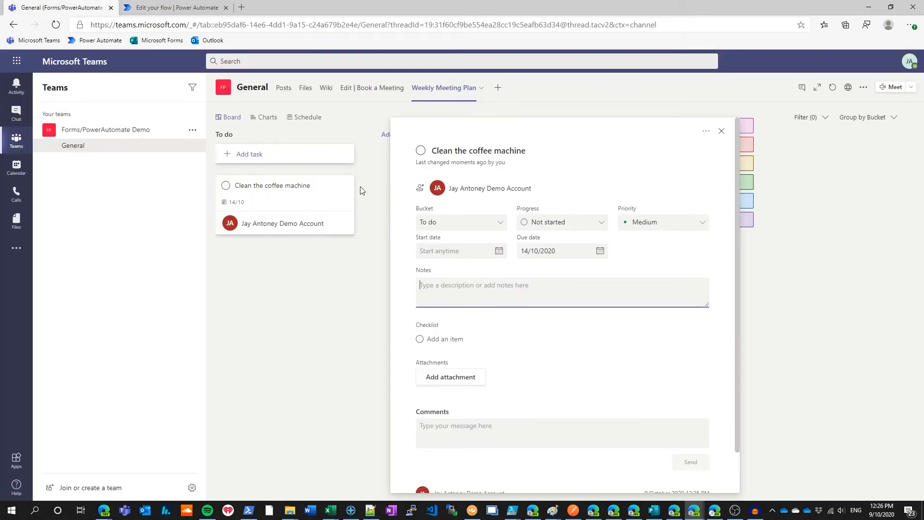
left_click(722, 130)
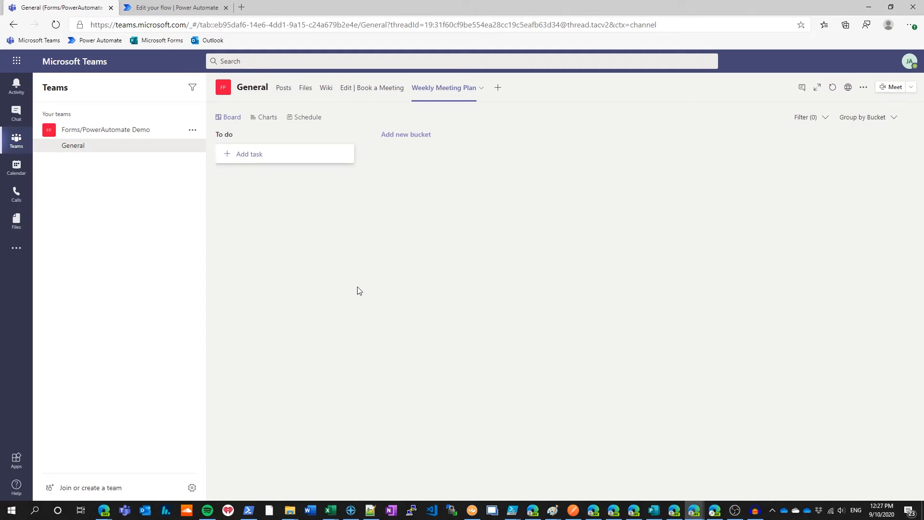
left_click(173, 8)
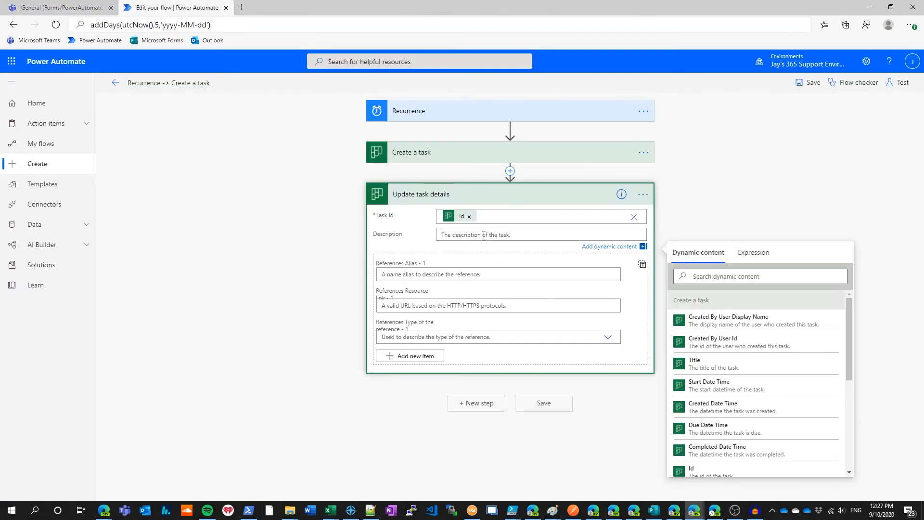
type("Hey team, please clean the coffee machine and get some more milk and coffee")
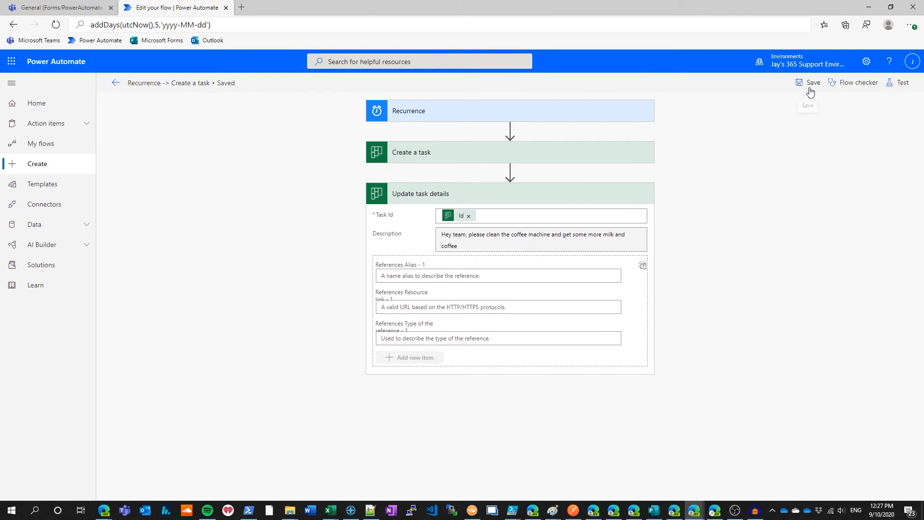
Save the flow containing the new Update task details step and check Teams
left_click(903, 82)
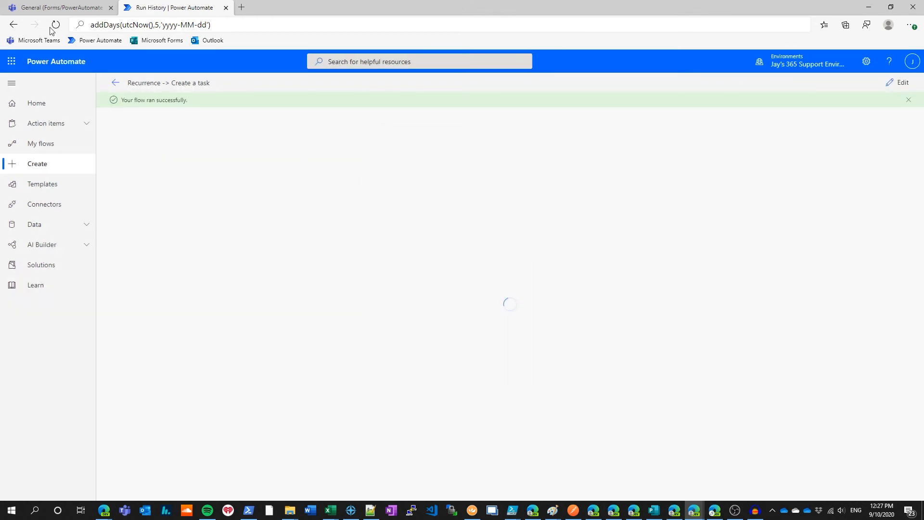
left_click(49, 8)
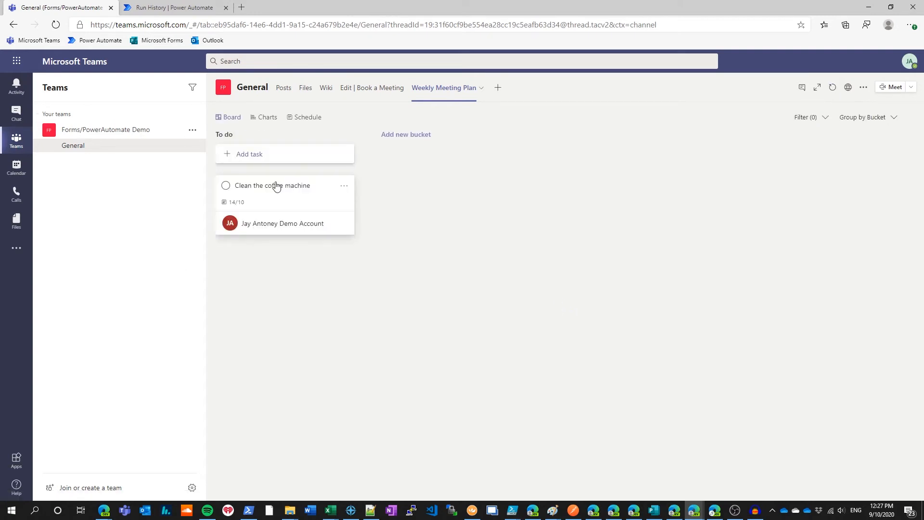
View the coffee machine task's notes about cleaning and buying milk, then return to run results
left_click(272, 186)
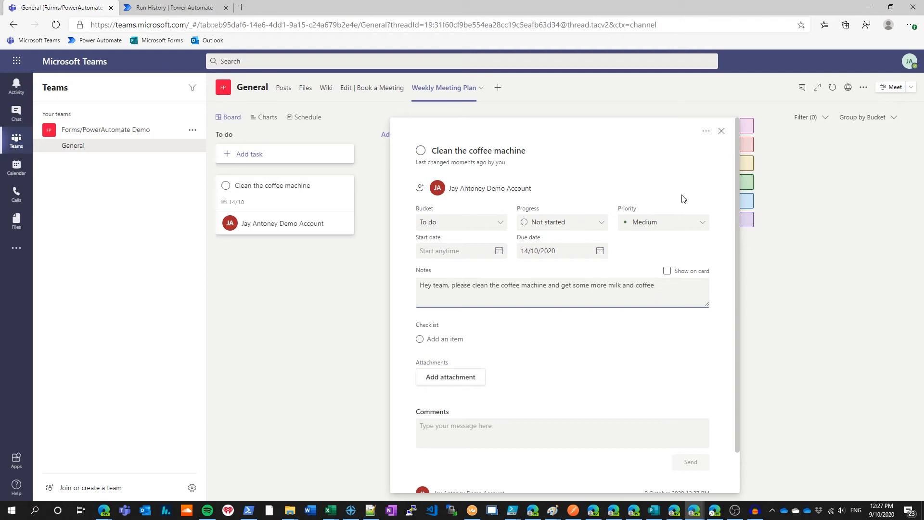
left_click(179, 8)
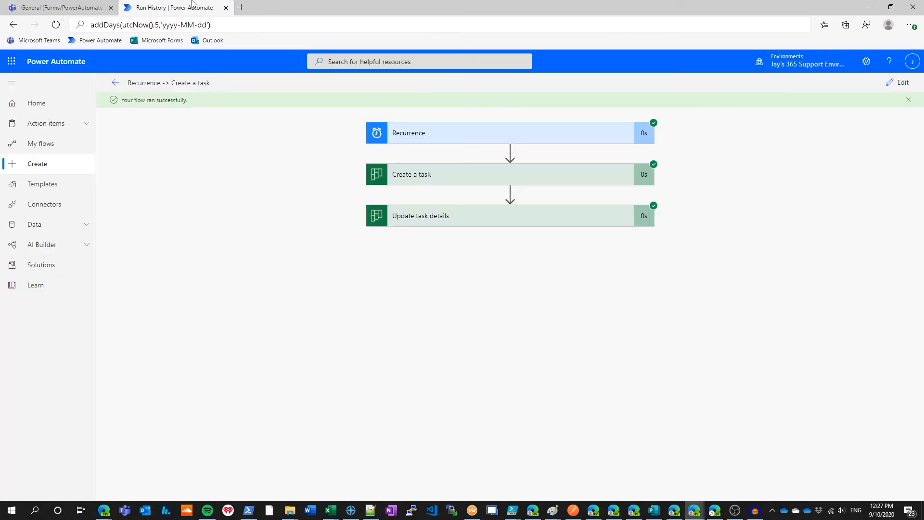
mouse_move(892, 83)
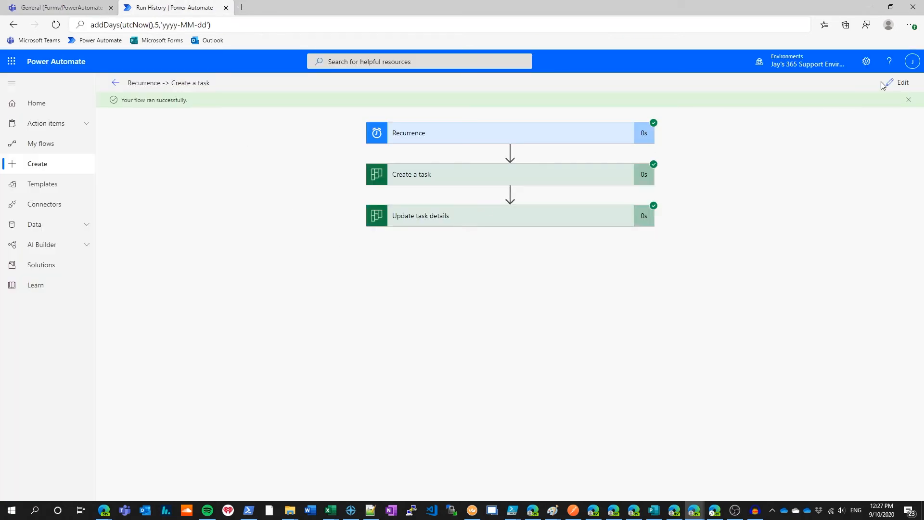
Reopen the flow for editing, then close the task details on the Teams board
left_click(902, 82)
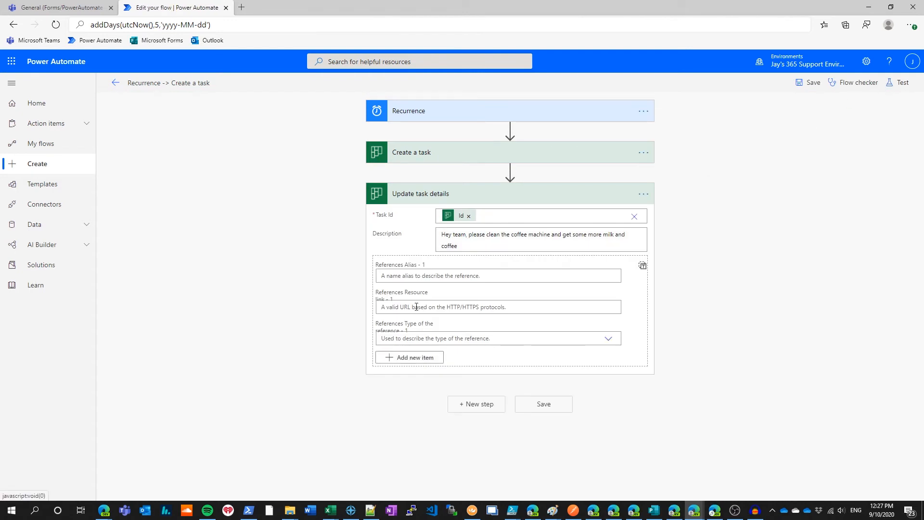
mouse_move(430, 274)
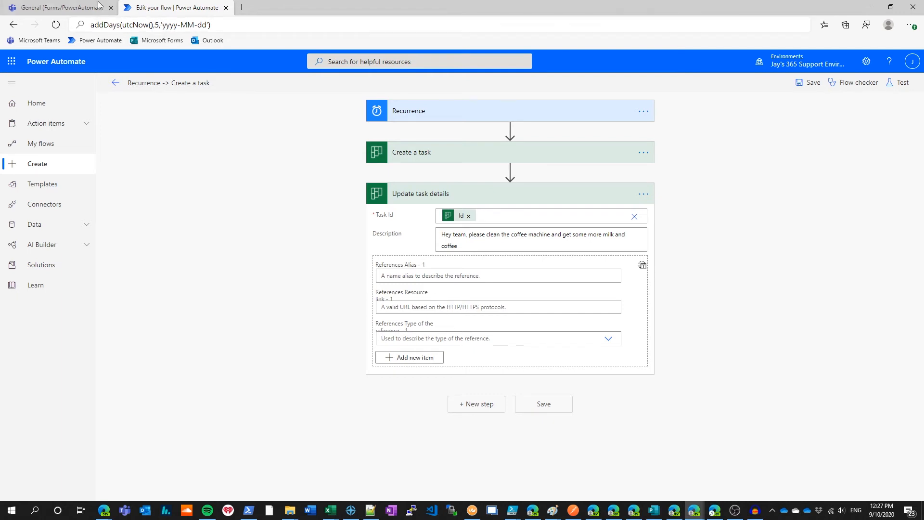
left_click(45, 6)
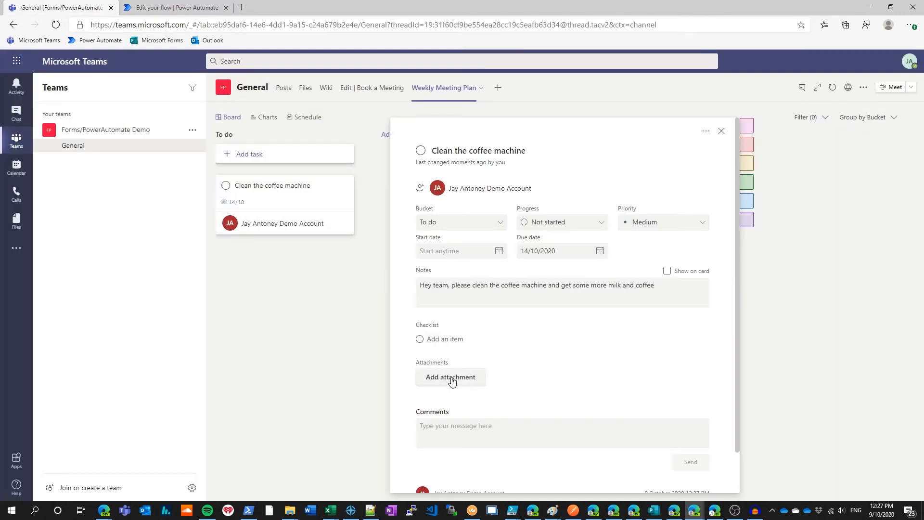
left_click(721, 131)
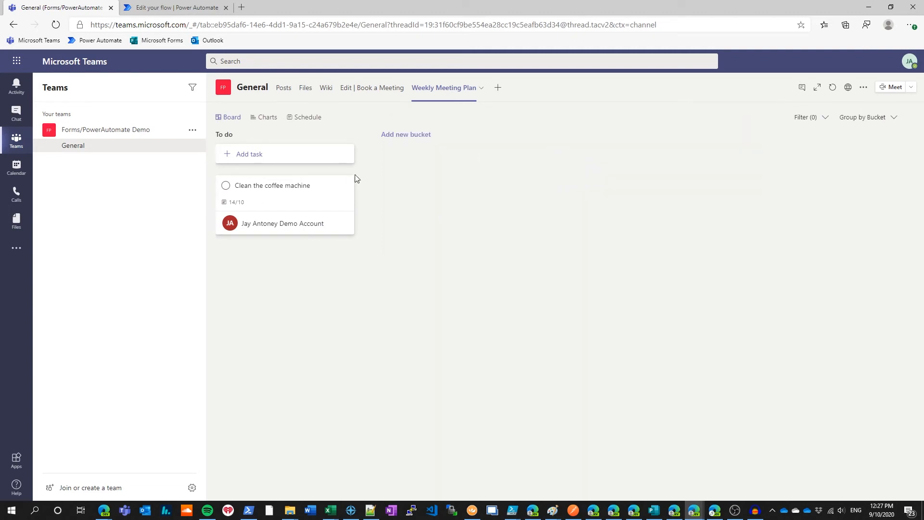
mouse_move(344, 187)
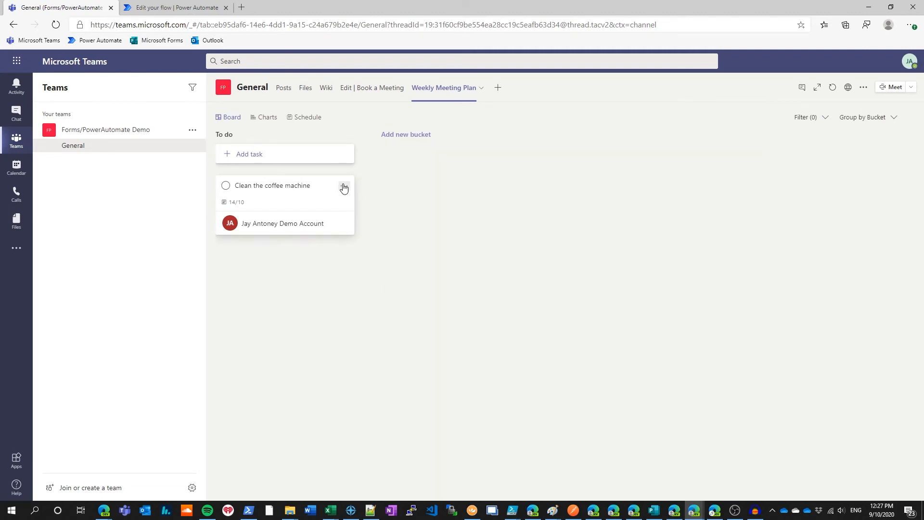
Set the Update task details reference alias to 'Order Coffee & Milk'
left_click(180, 7)
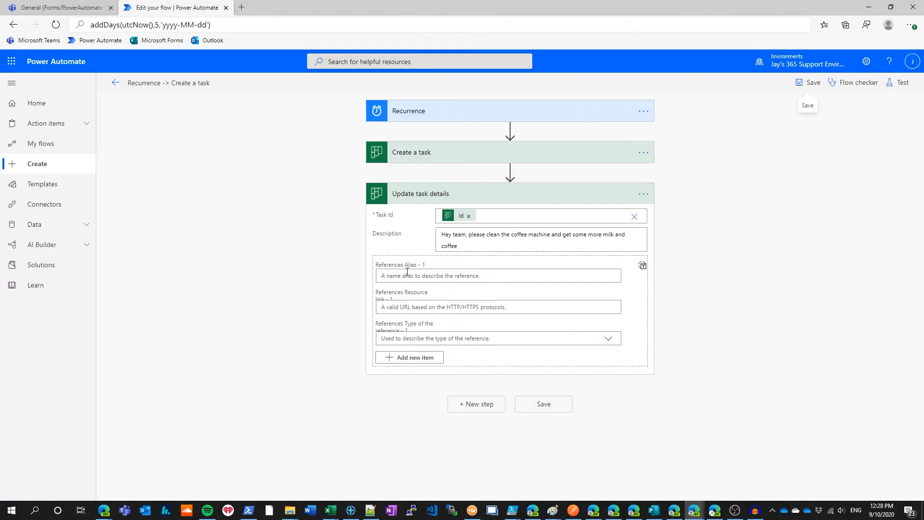
left_click(498, 276)
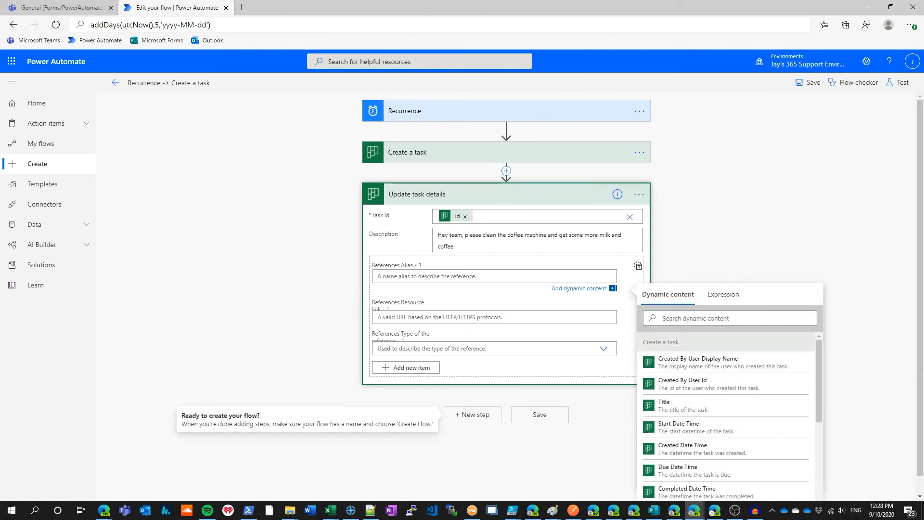
type("Order Coffee & Milk")
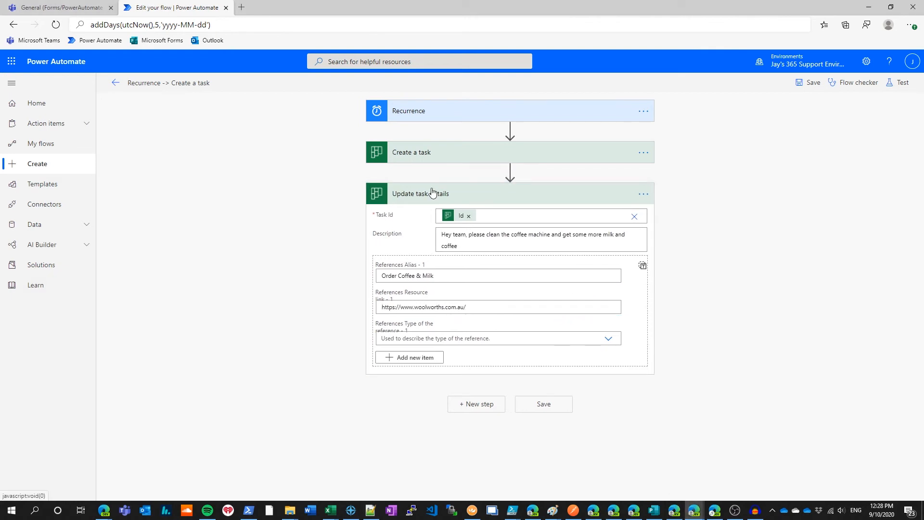
Save the flow and run a manual test, then check Teams
left_click(544, 404)
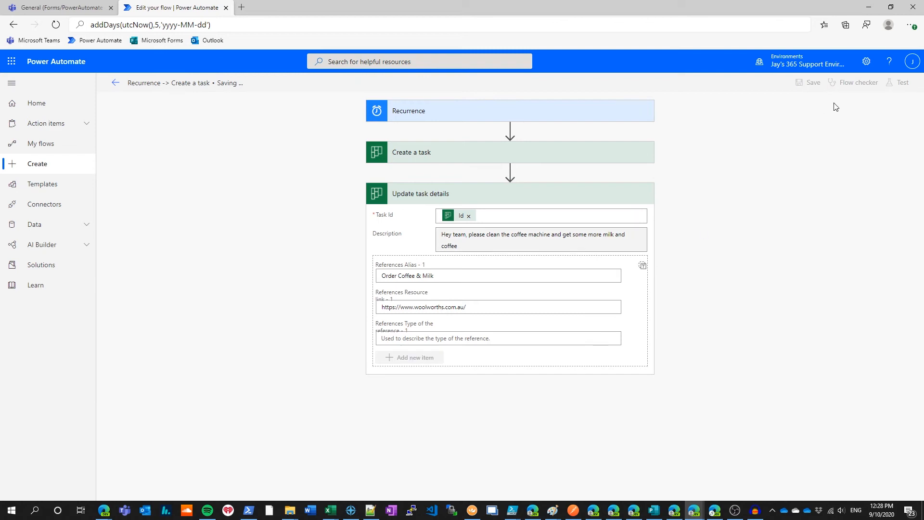
left_click(902, 83)
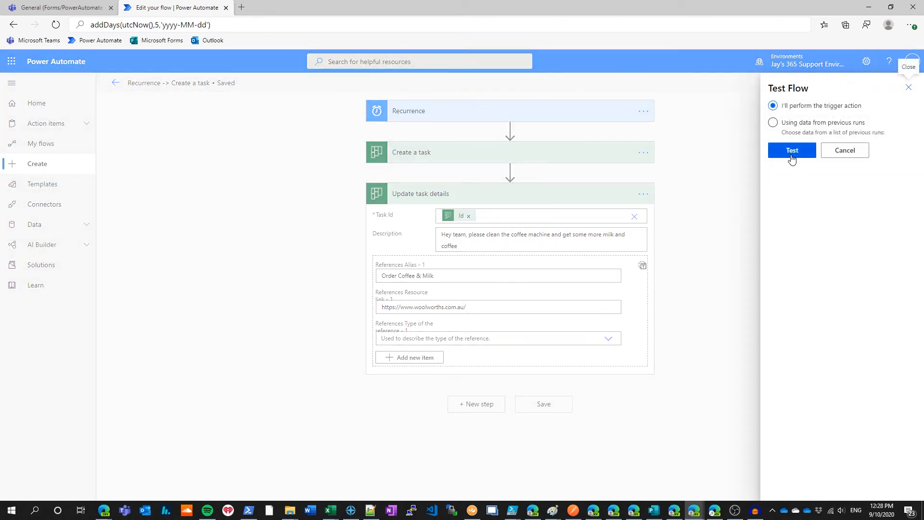
left_click(792, 150)
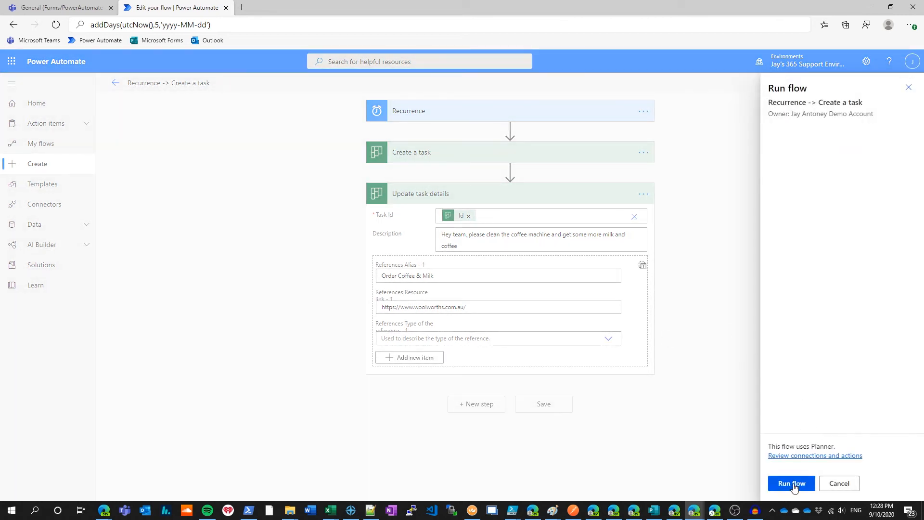
left_click(791, 484)
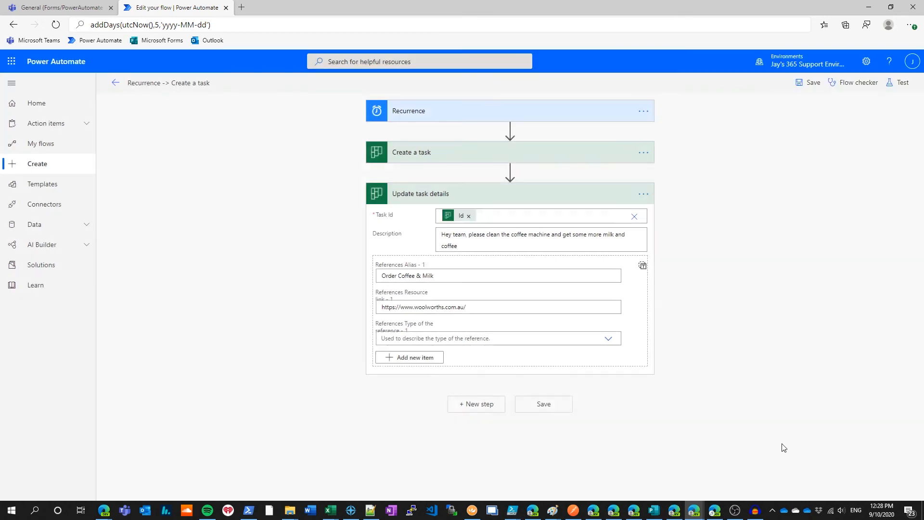
left_click(46, 7)
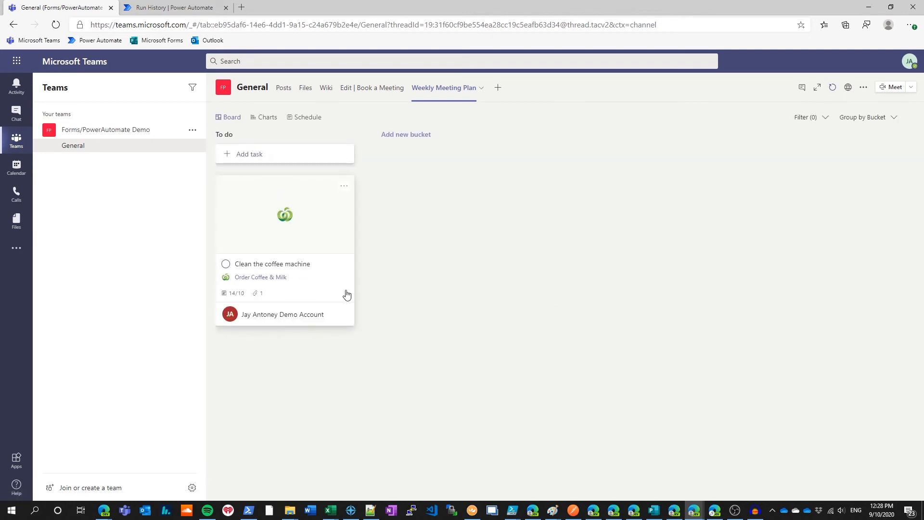
mouse_move(280, 292)
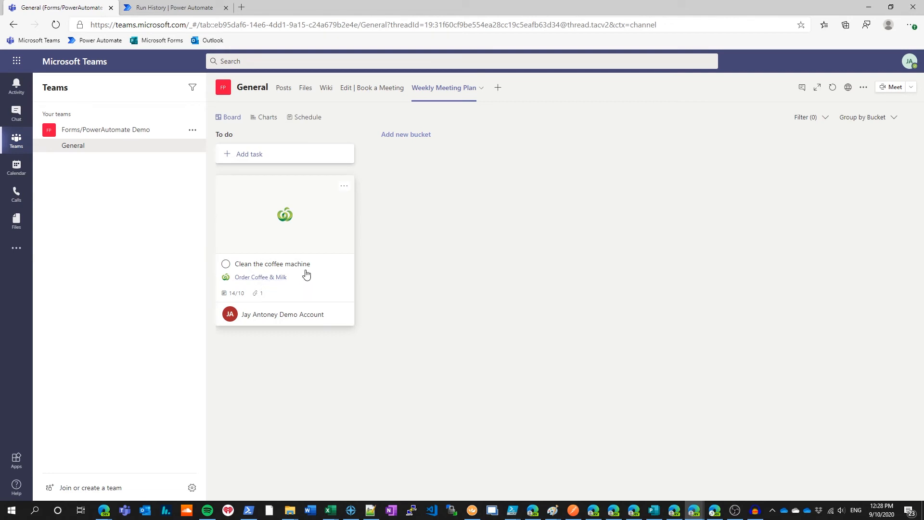
Inspect the task's coffee notes and Order Coffee & Milk attachment, then return to run results
left_click(273, 264)
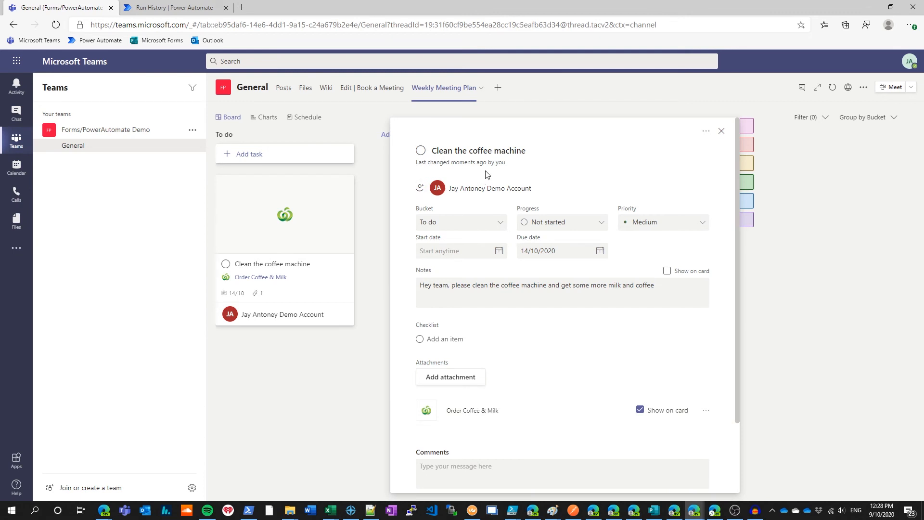
mouse_move(447, 193)
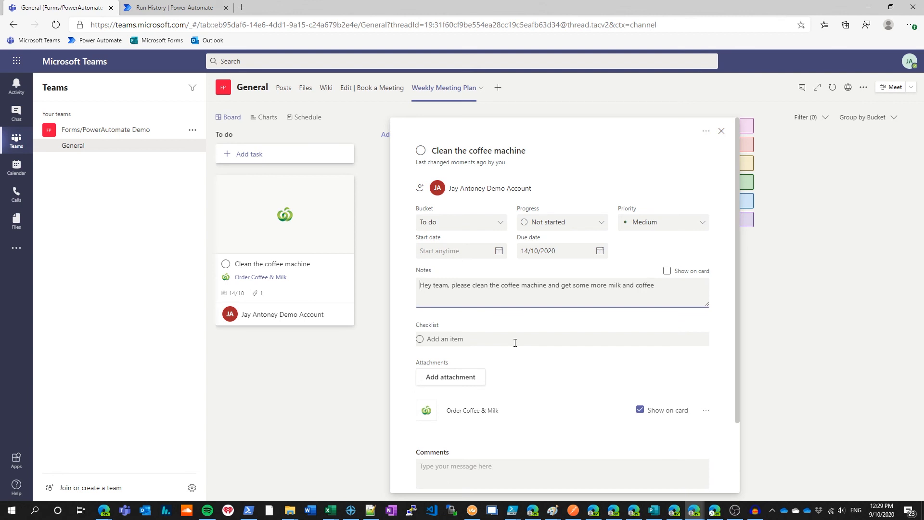
left_click(173, 8)
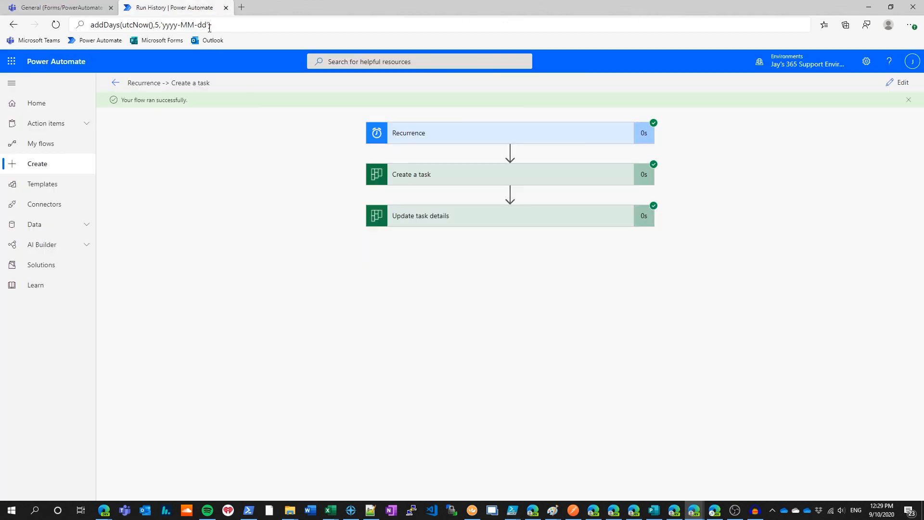
Add an action between Create a task and Update task details, searching 'plann' for Planner actions
left_click(899, 83)
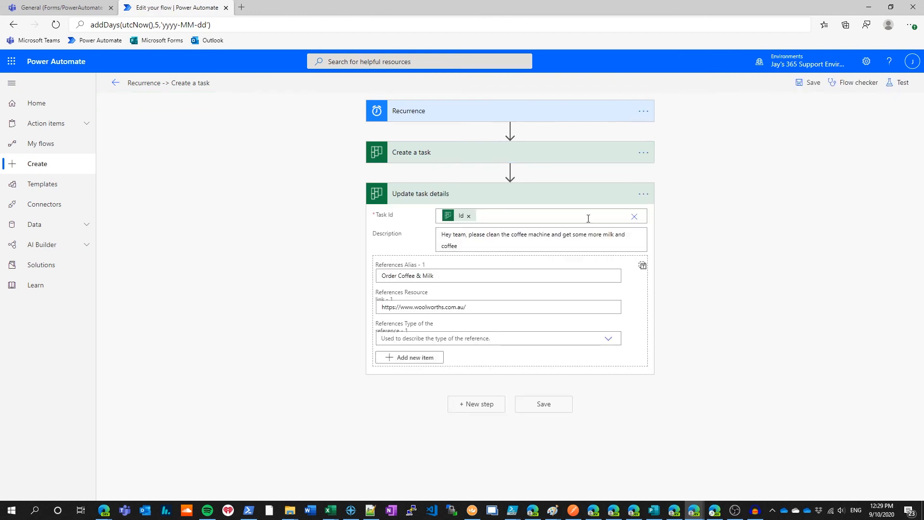
left_click(510, 170)
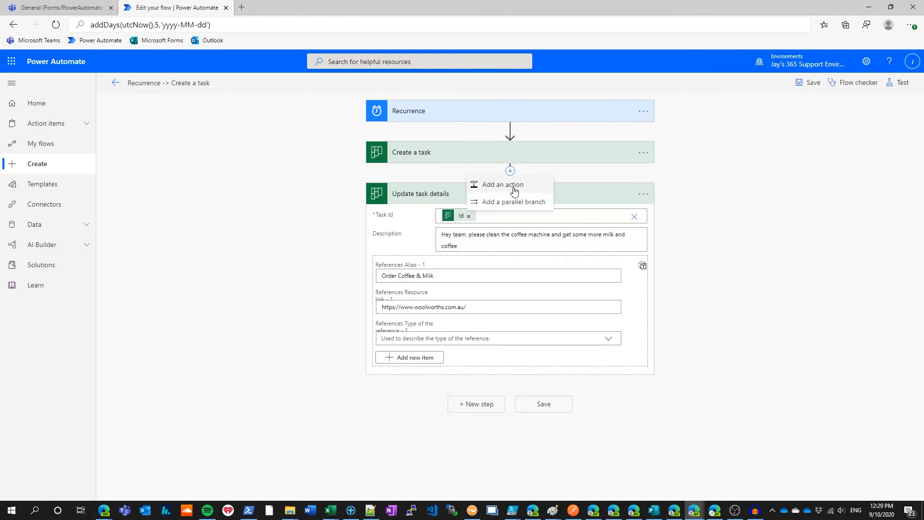
left_click(503, 184)
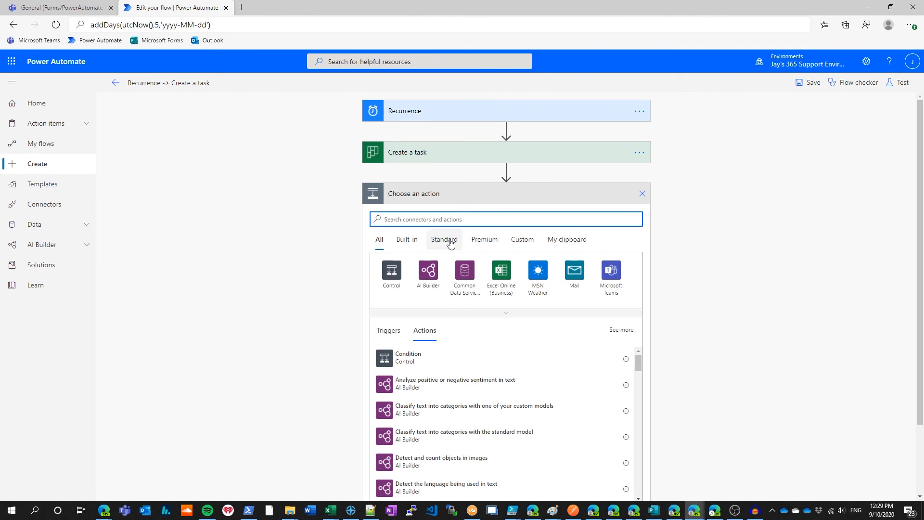
type("plann")
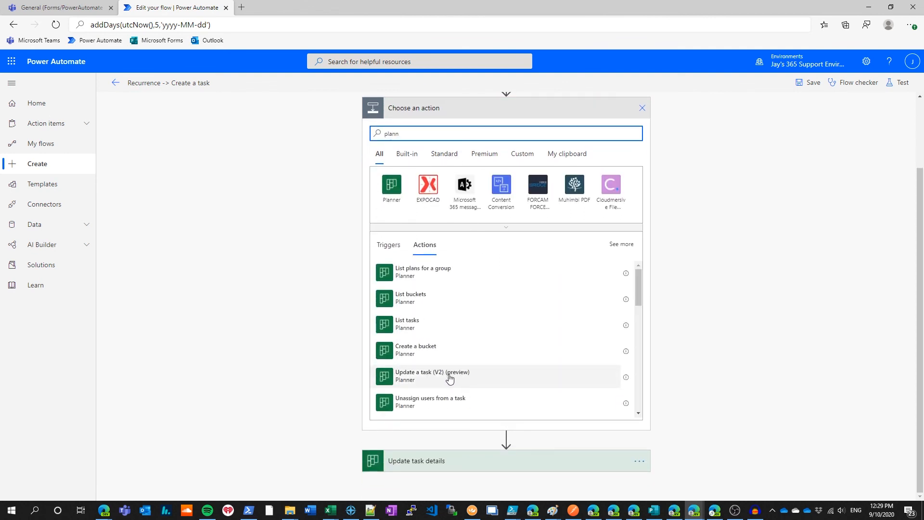
scroll("down", 3)
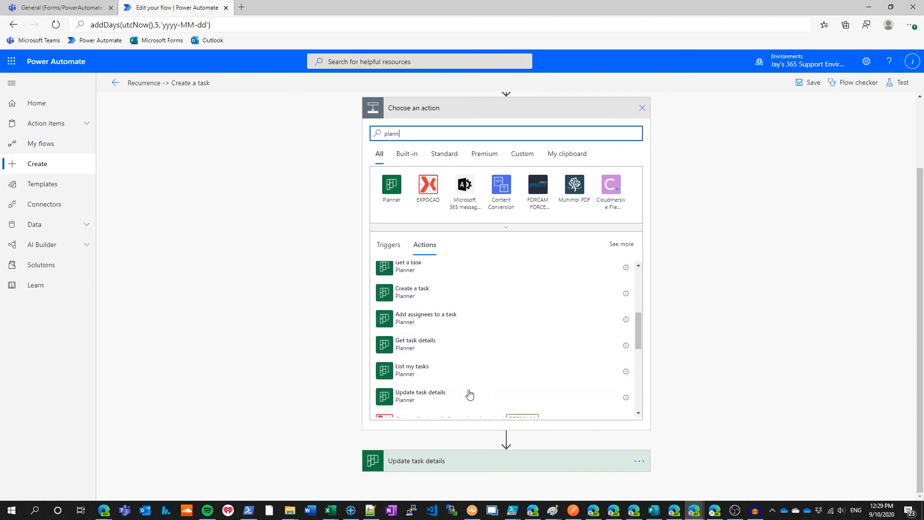
scroll("down", 3)
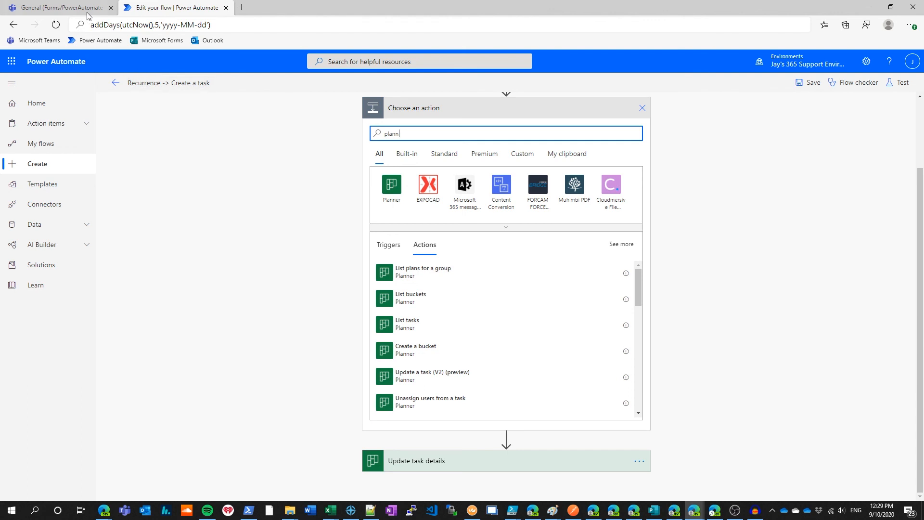
Return to the task details in Teams and click into its Notes field
left_click(58, 7)
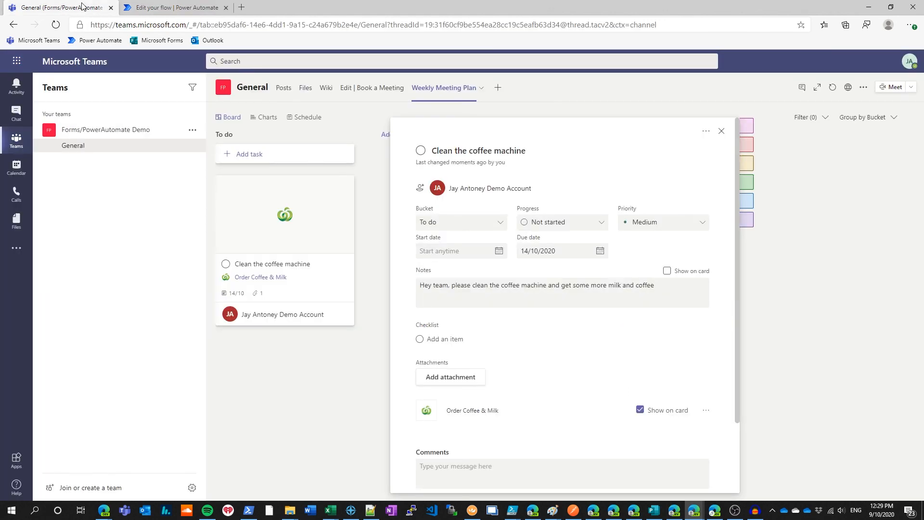
mouse_move(165, 325)
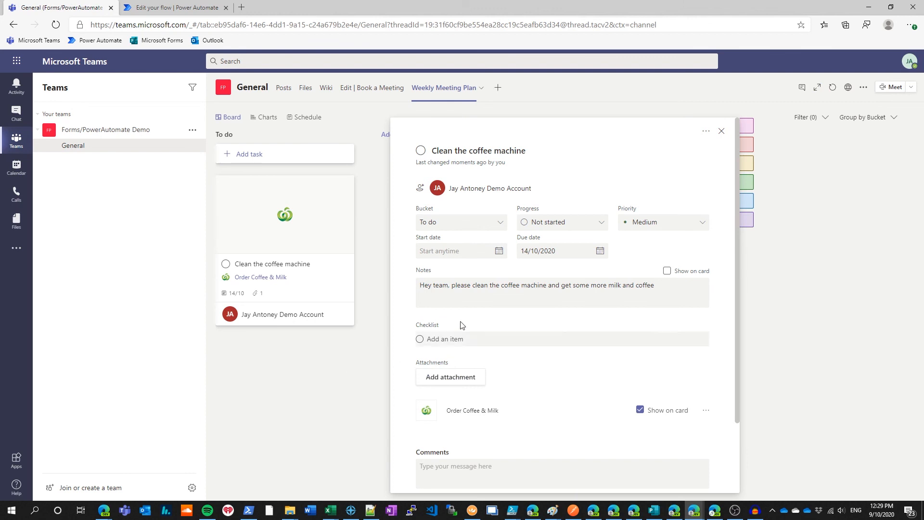
left_click(445, 286)
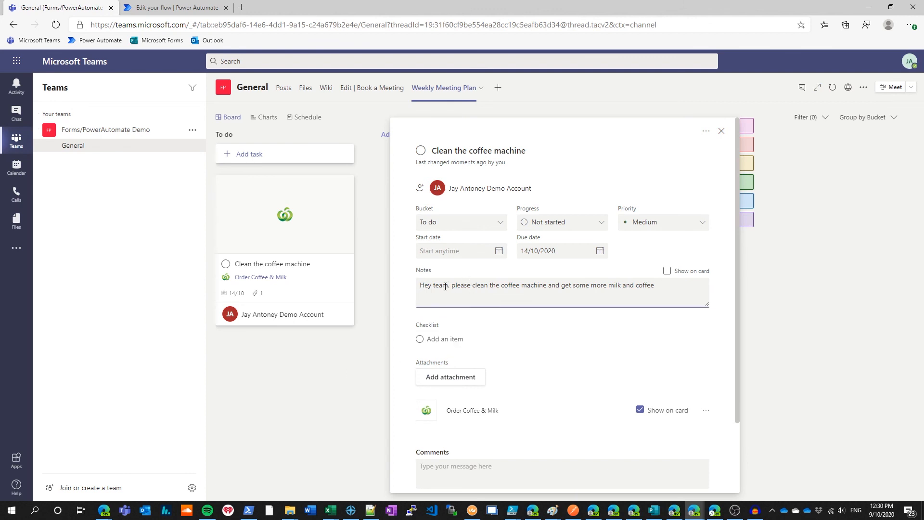